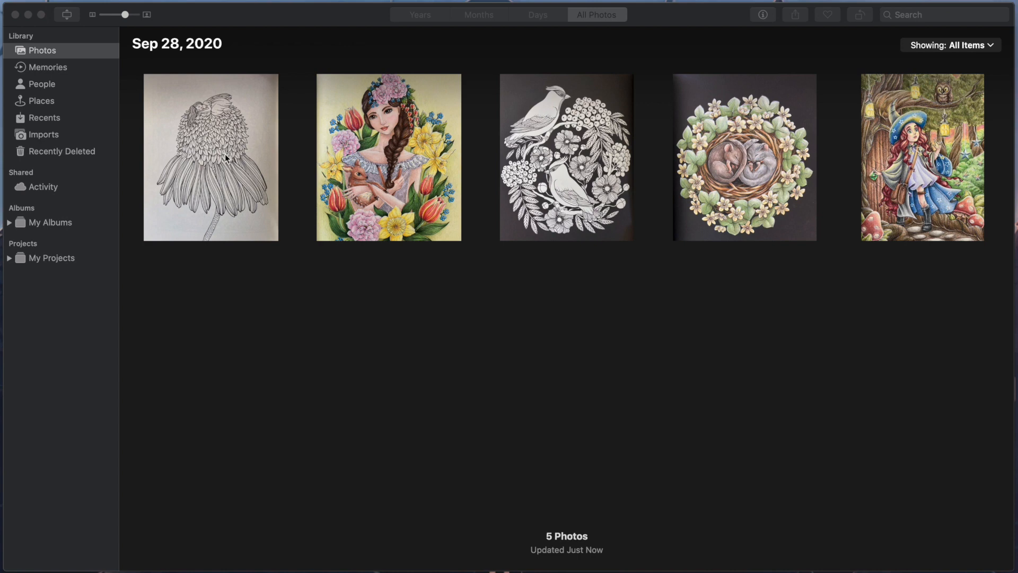
- Review the flower drawing in Edit view with its Levels luminance histogram, then finish editing
click(210, 157)
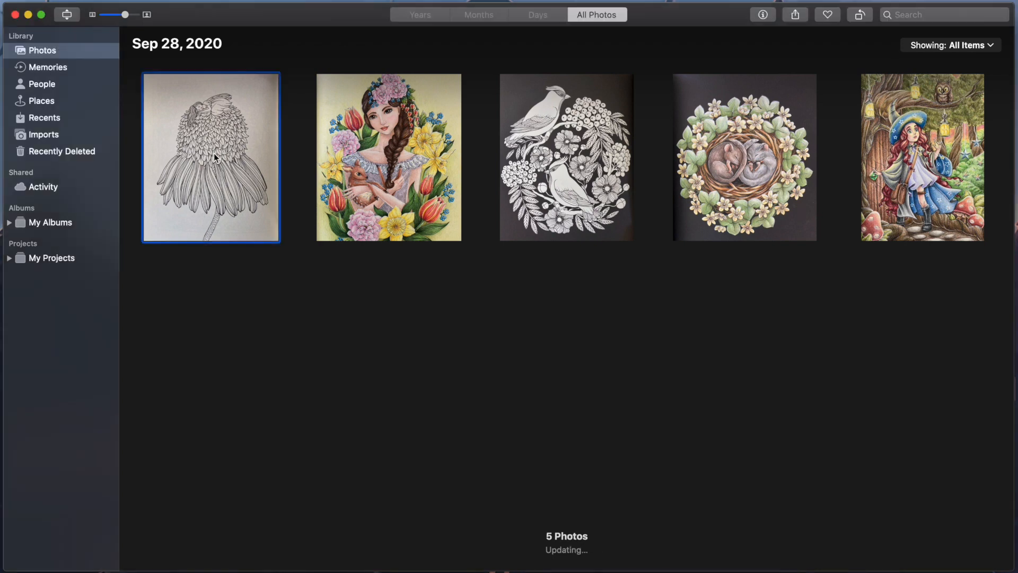
double_click(210, 157)
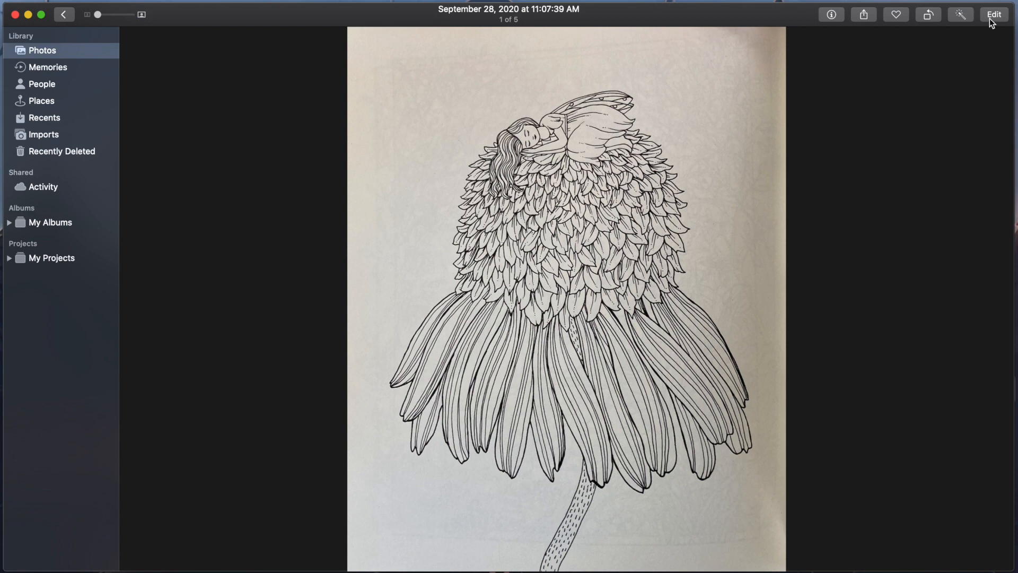
click(993, 14)
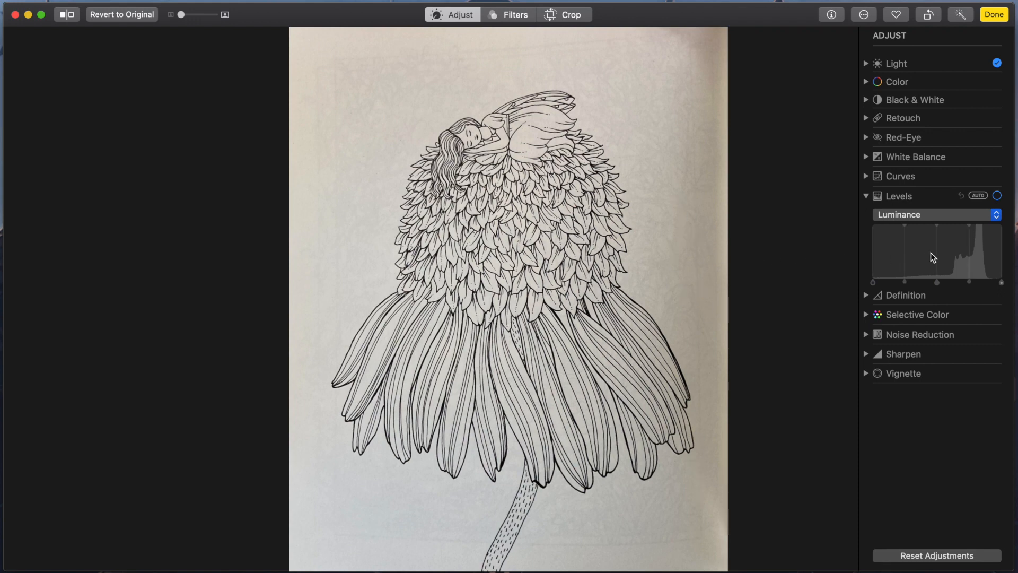
mouse_move(939, 284)
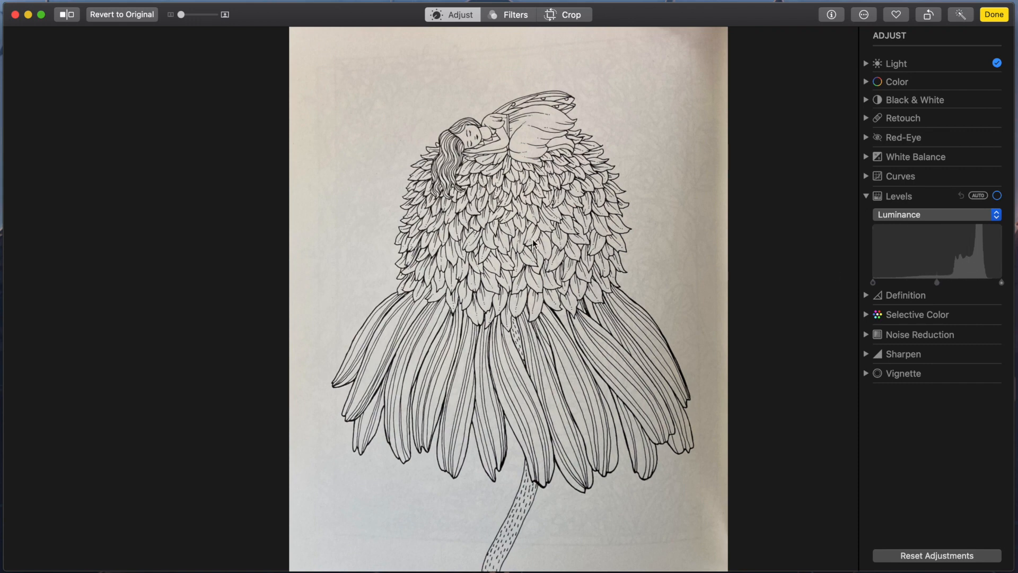
click(993, 13)
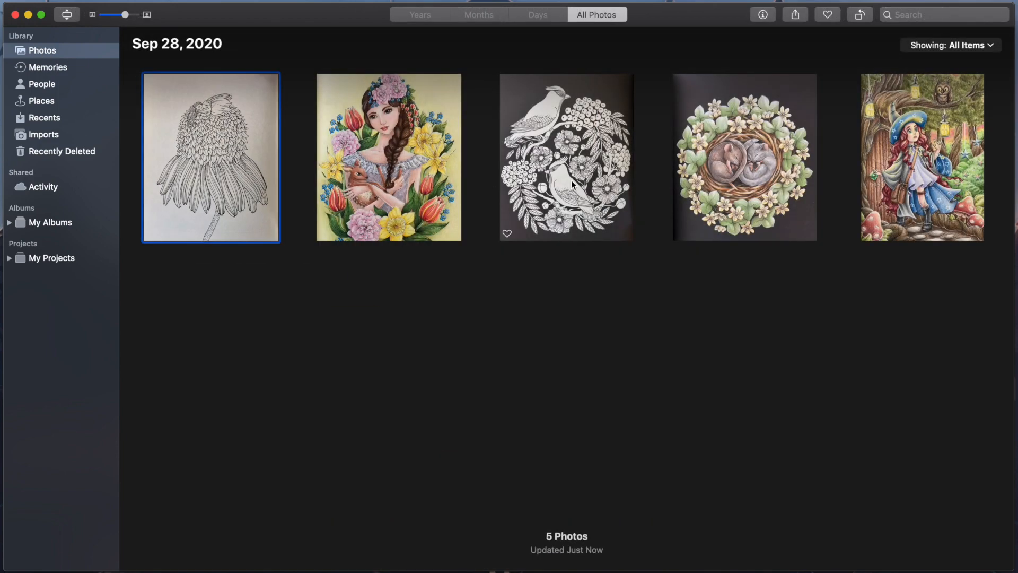
- Review the bird drawing's Levels histogram in Edit view and return to the library
double_click(565, 157)
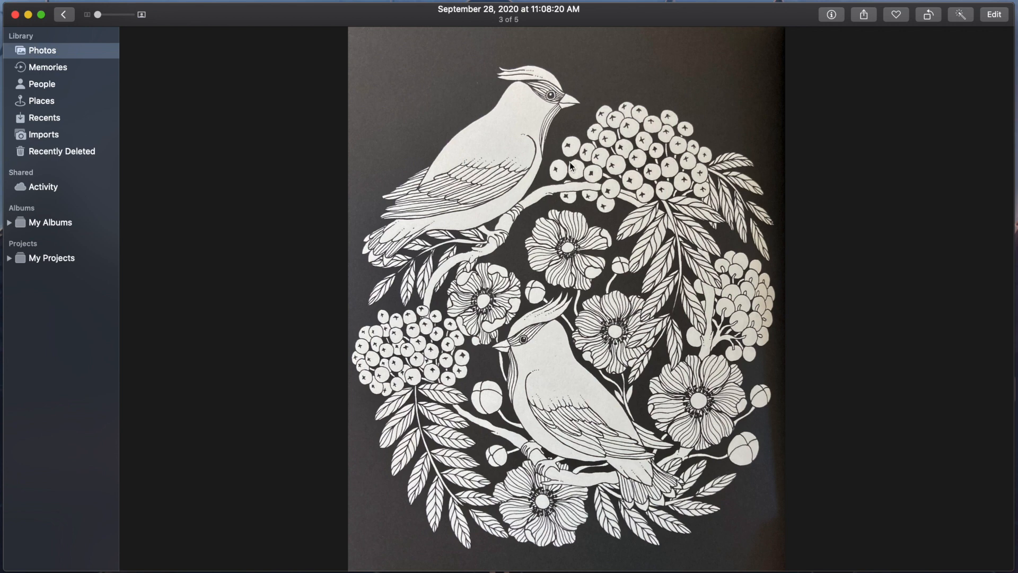
mouse_move(588, 168)
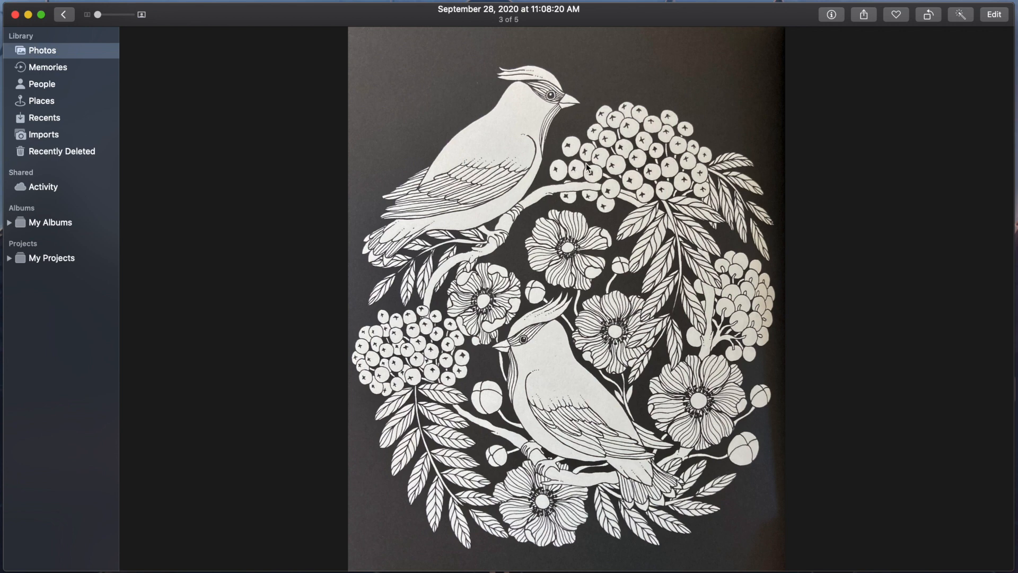
mouse_move(730, 132)
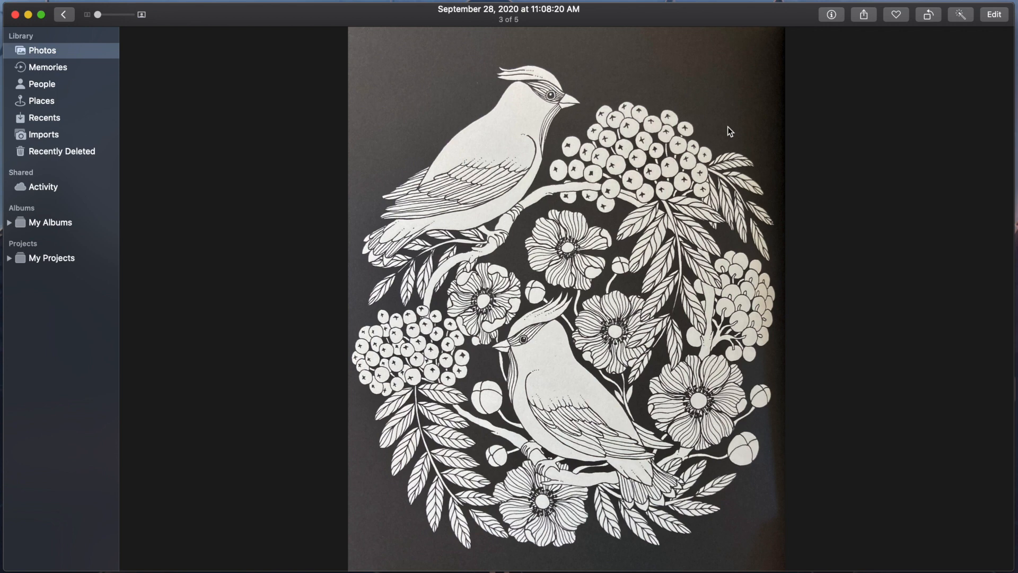
mouse_move(841, 117)
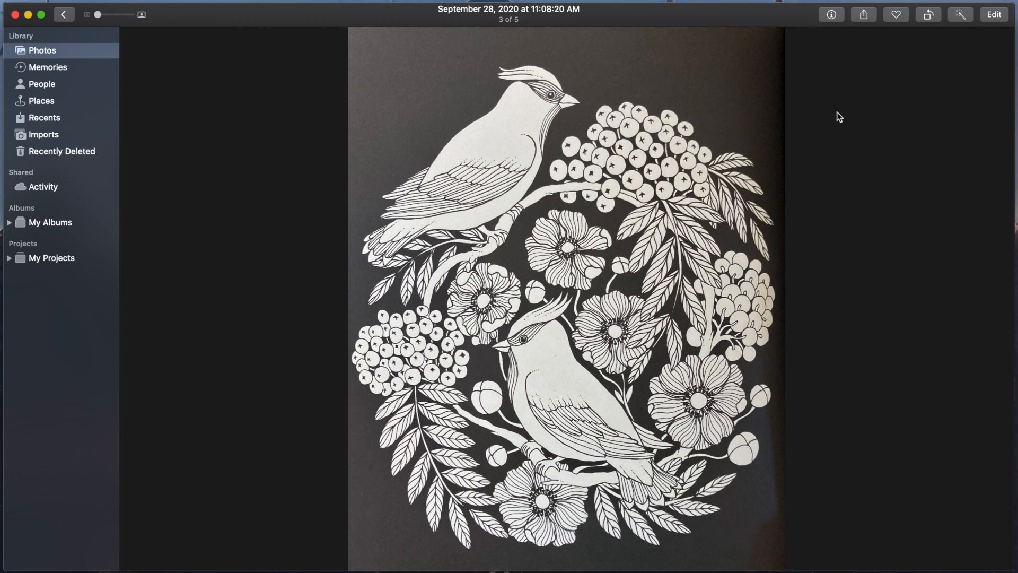
click(994, 14)
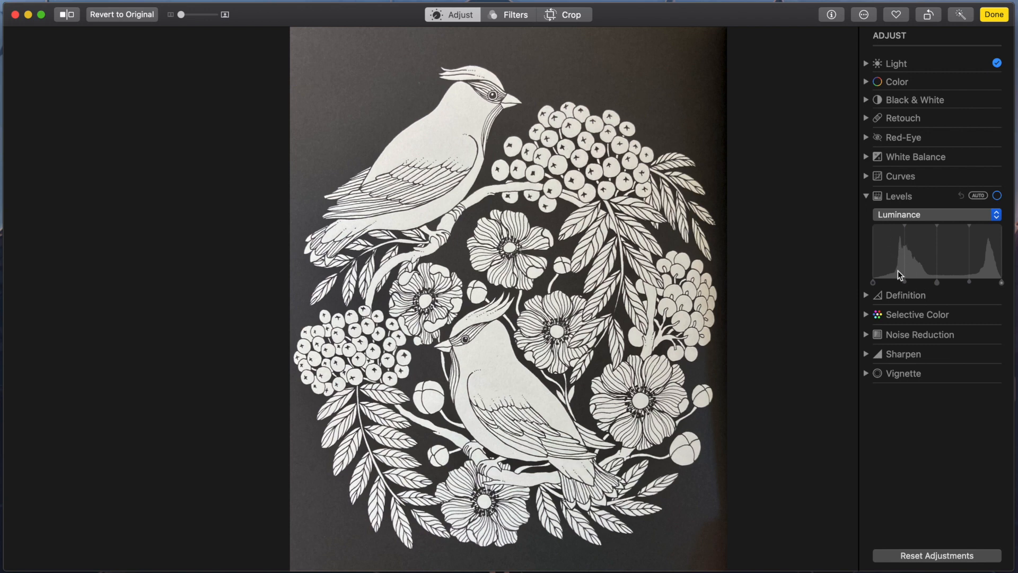
mouse_move(987, 240)
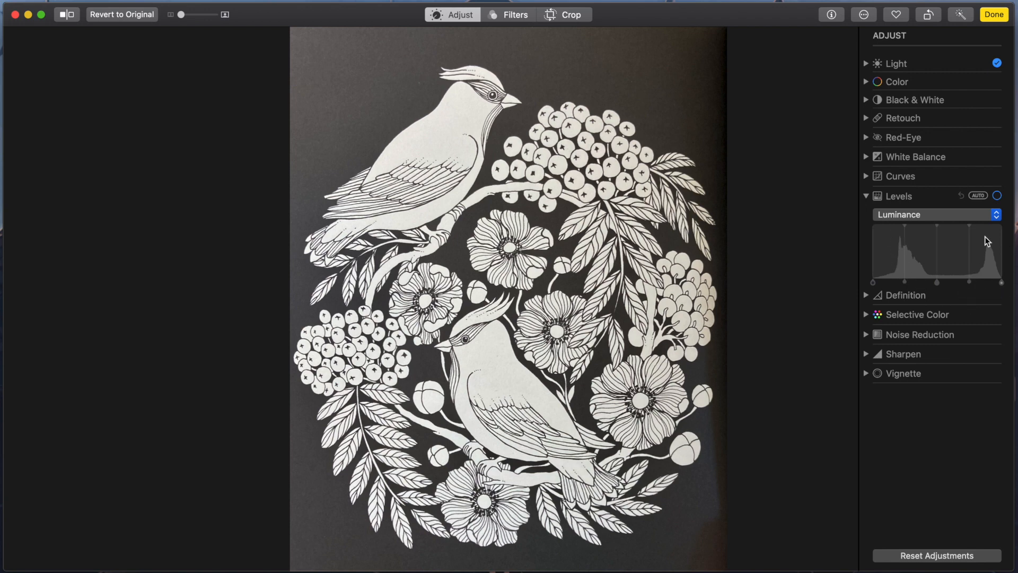
mouse_move(974, 280)
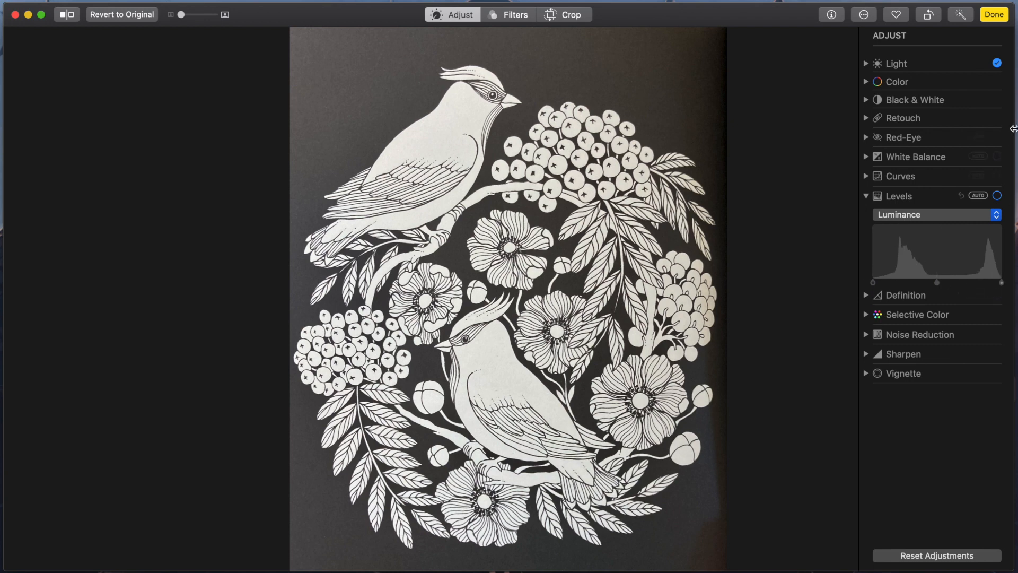
click(993, 14)
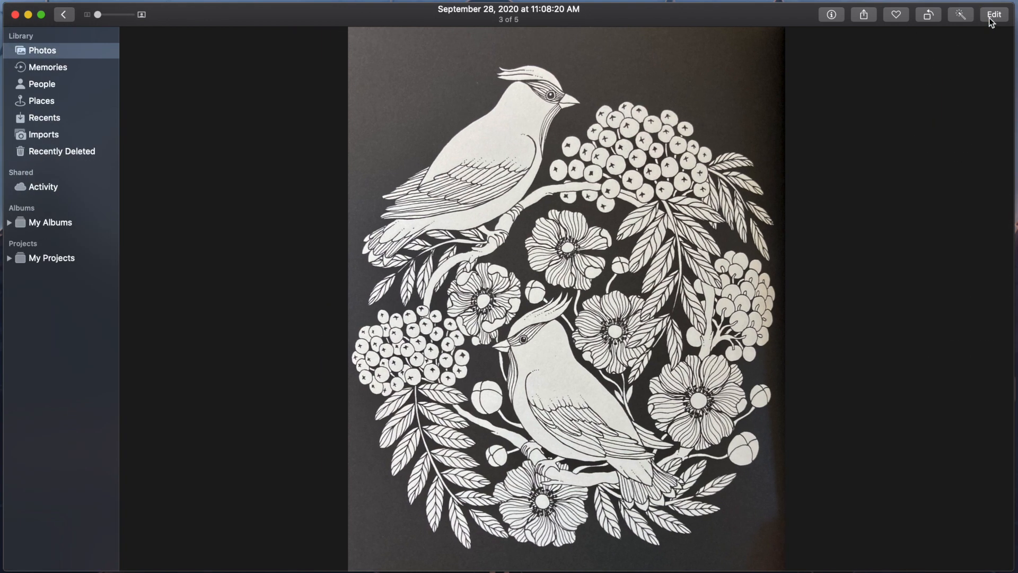
click(64, 14)
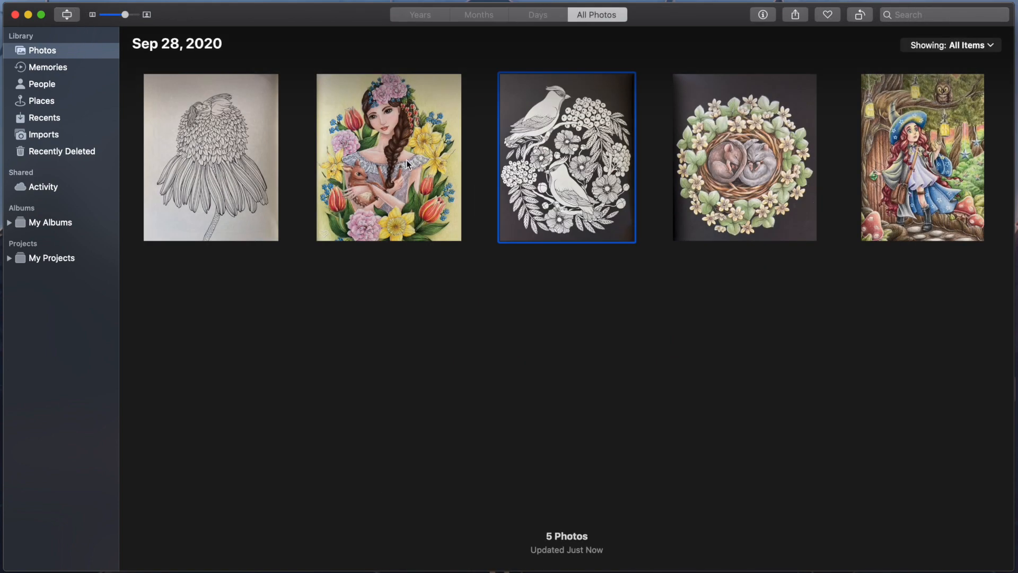
- Bring the girl-and-fawn drawing into Edit view with Levels showing and begin cropping it
double_click(388, 157)
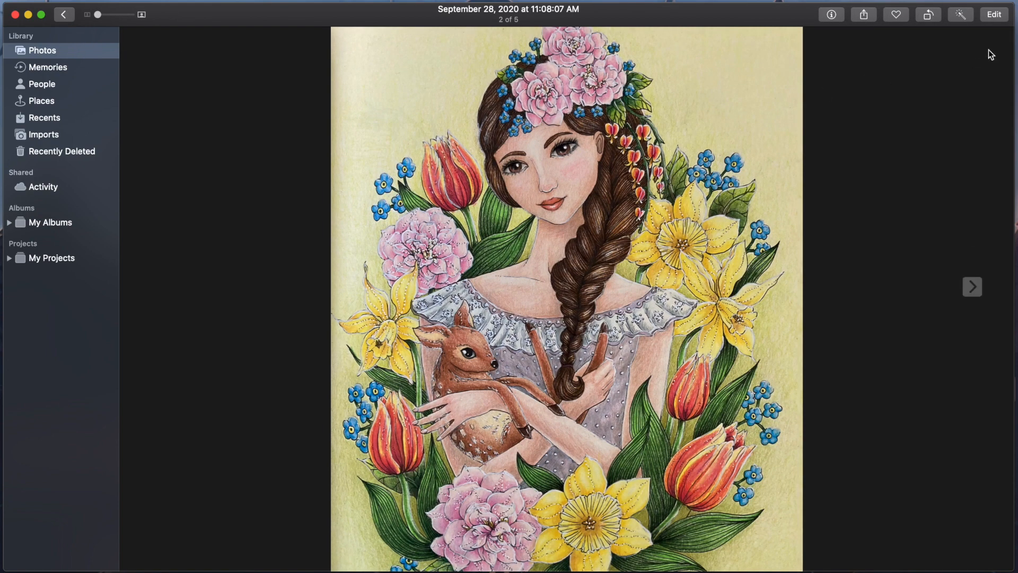
click(994, 14)
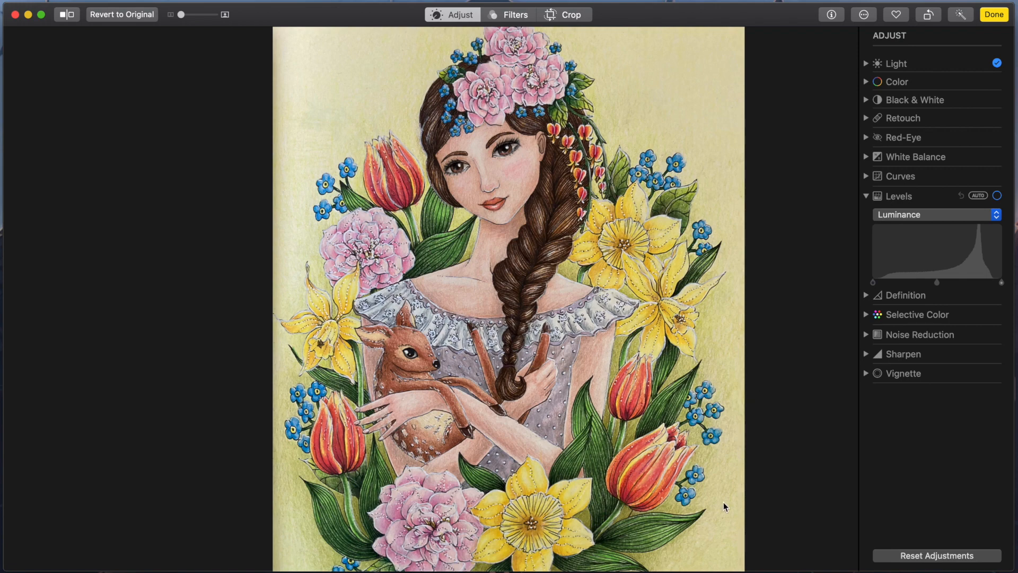
mouse_move(571, 431)
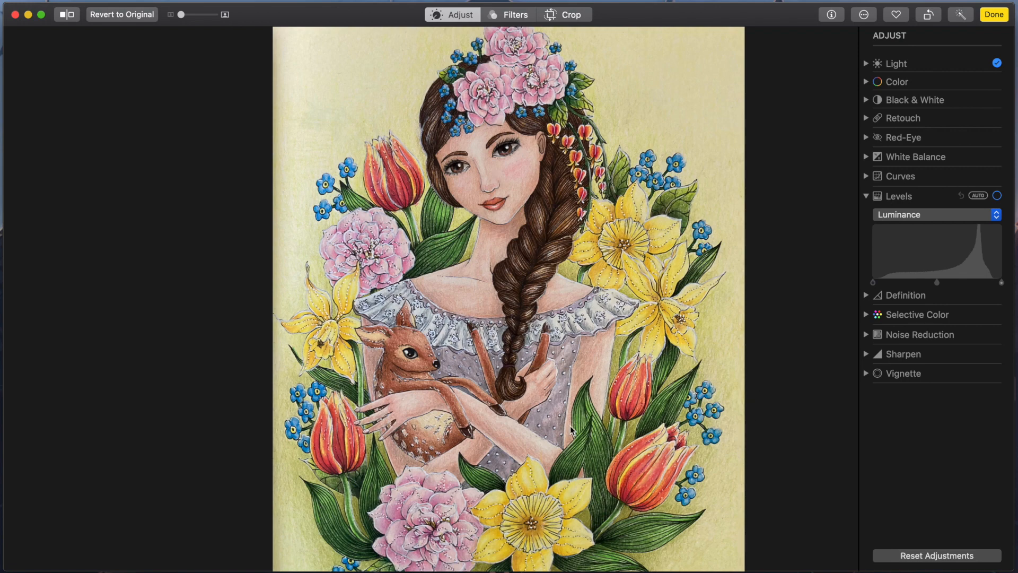
mouse_move(363, 337)
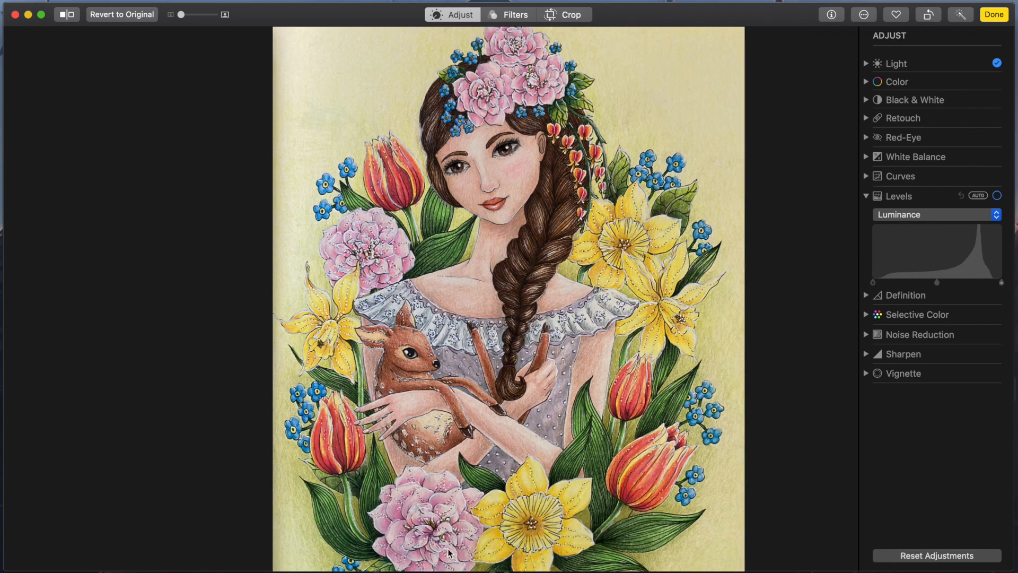
click(571, 14)
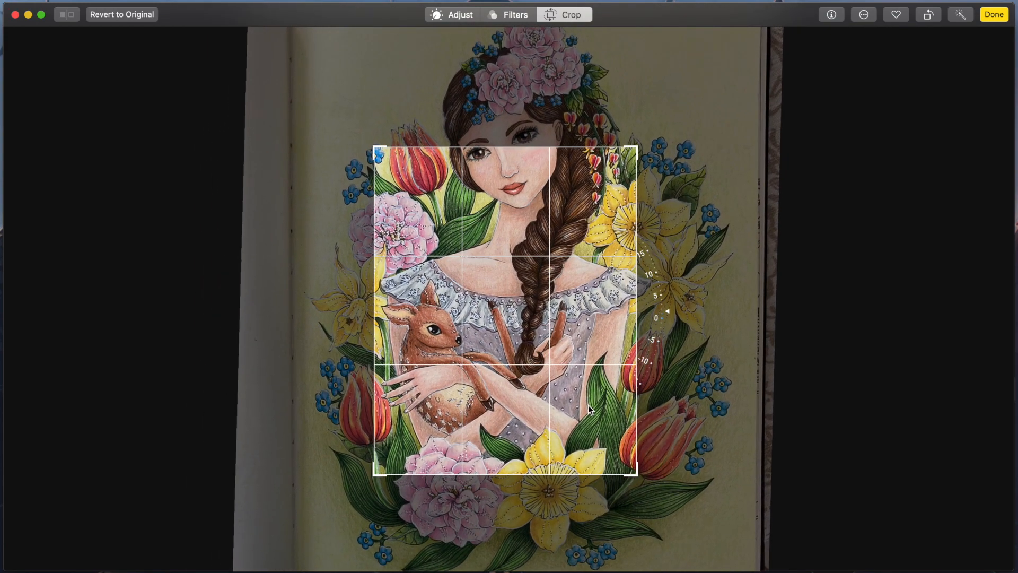
- Apply the tighter crop, recheck the Levels histogram, then return to the five-photo library
click(993, 14)
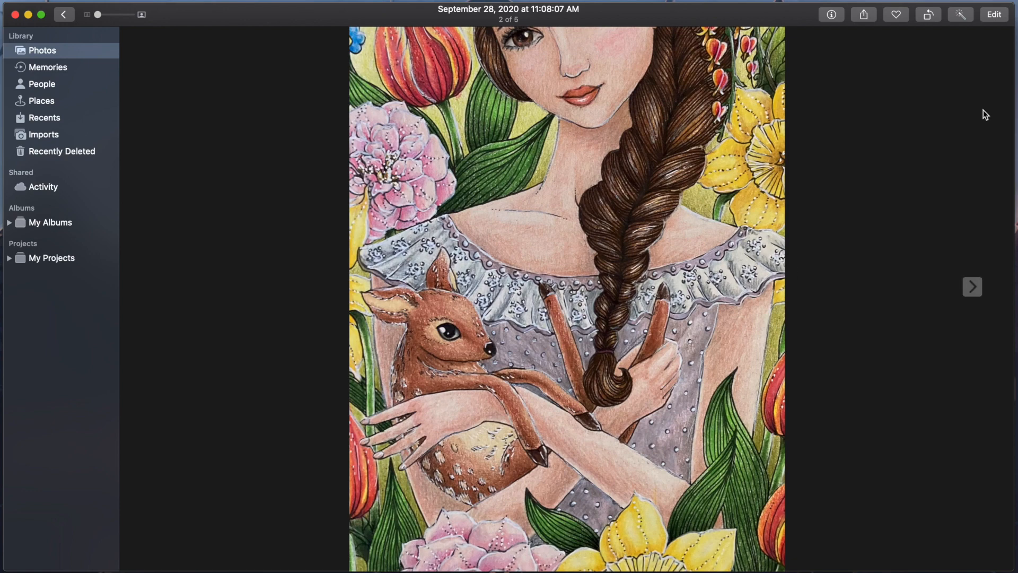
click(993, 14)
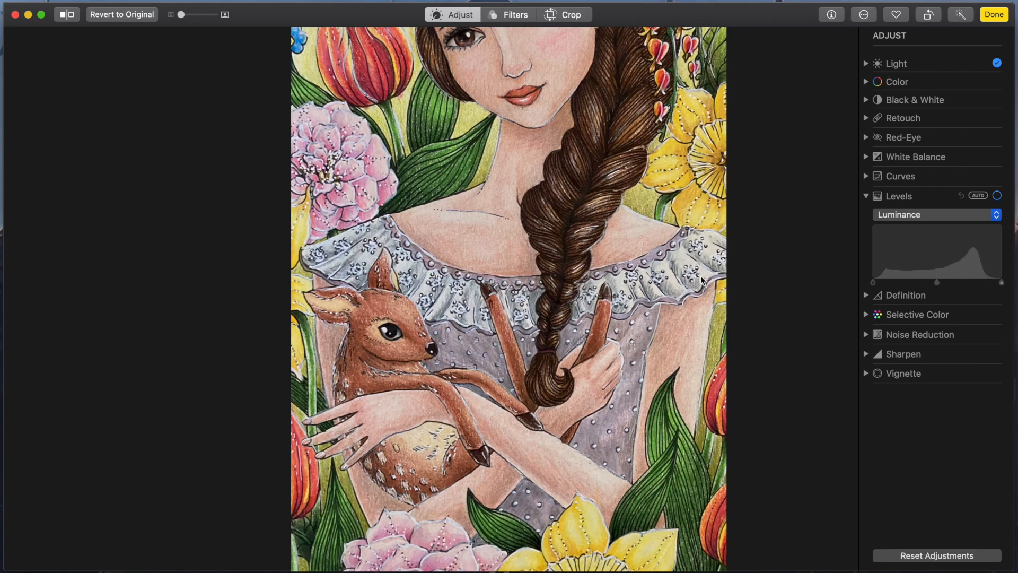
mouse_move(704, 280)
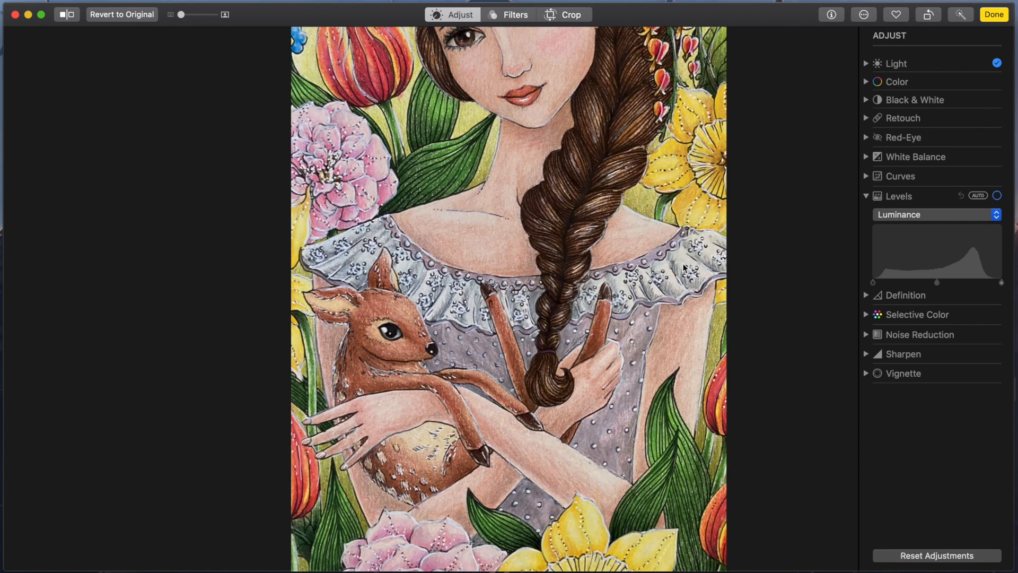
mouse_move(518, 548)
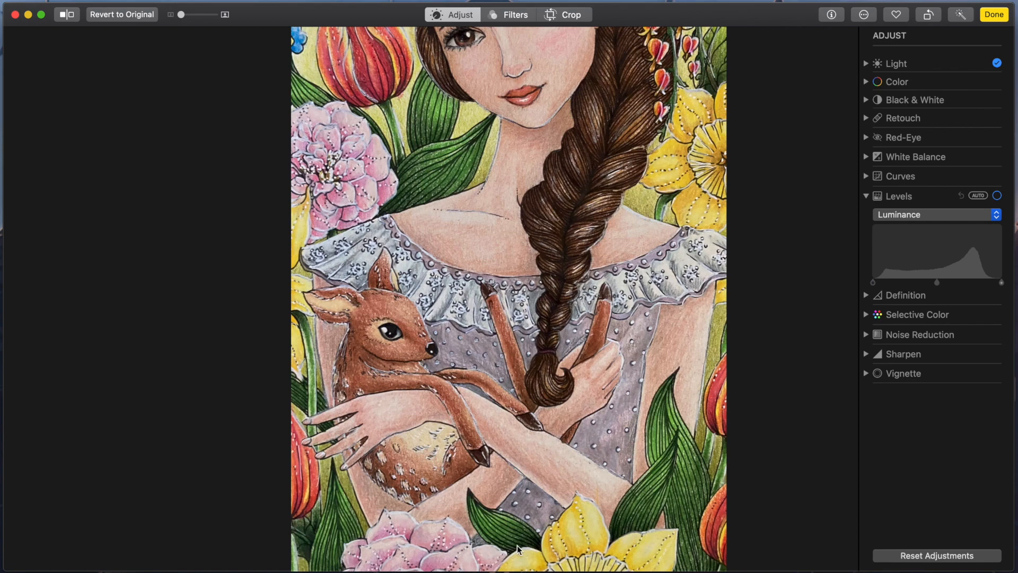
mouse_move(537, 553)
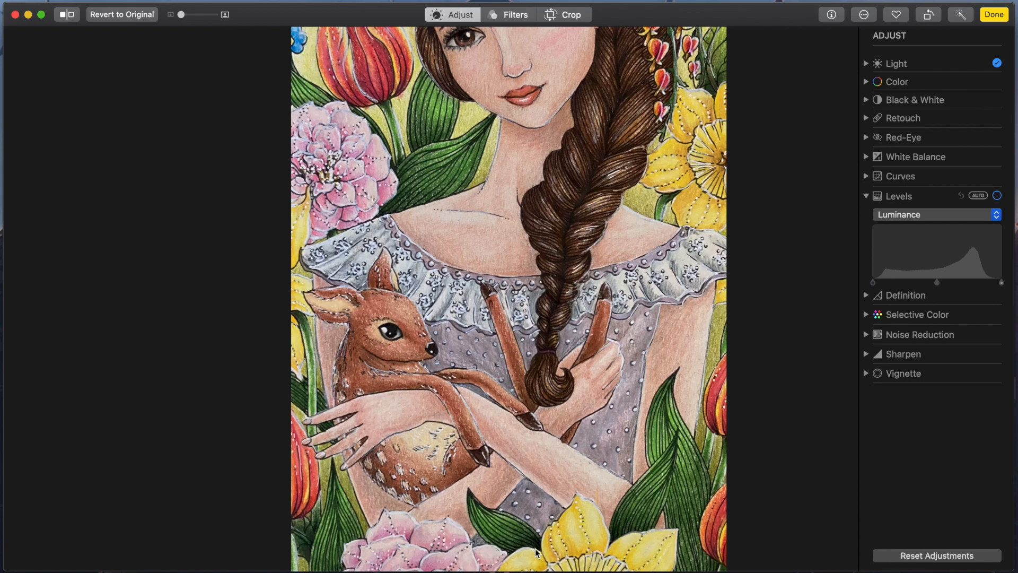
mouse_move(520, 552)
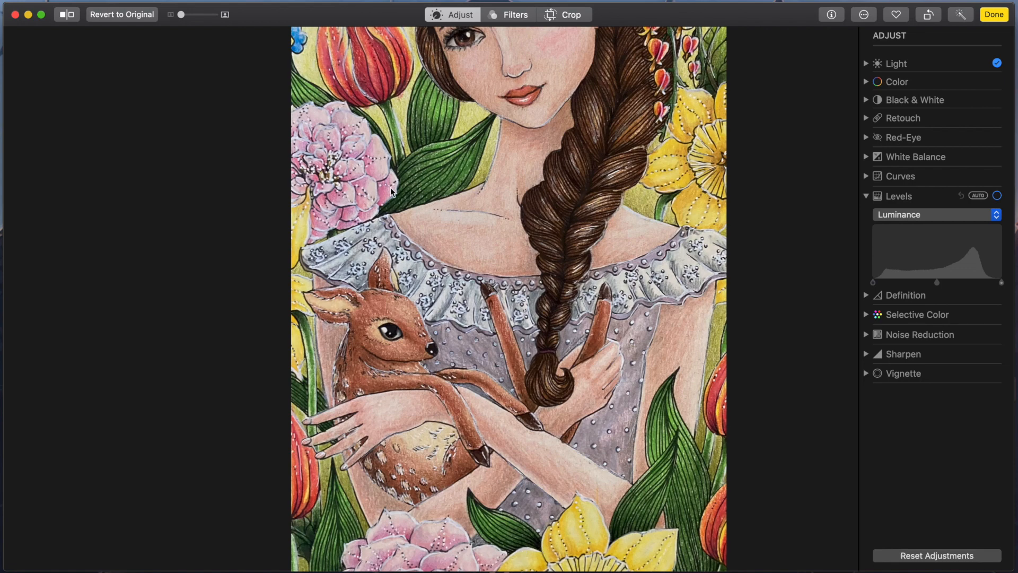
mouse_move(340, 234)
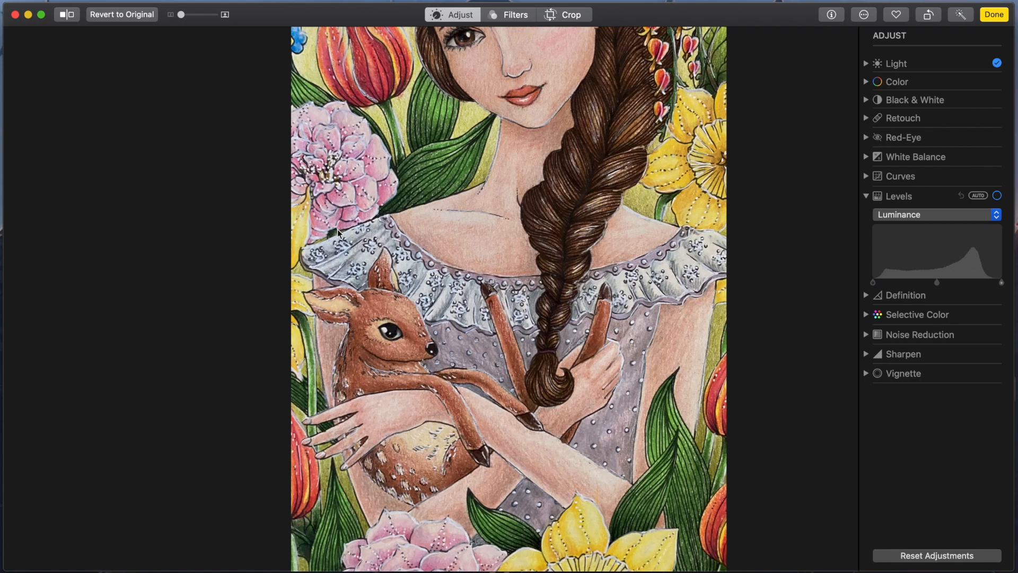
mouse_move(563, 256)
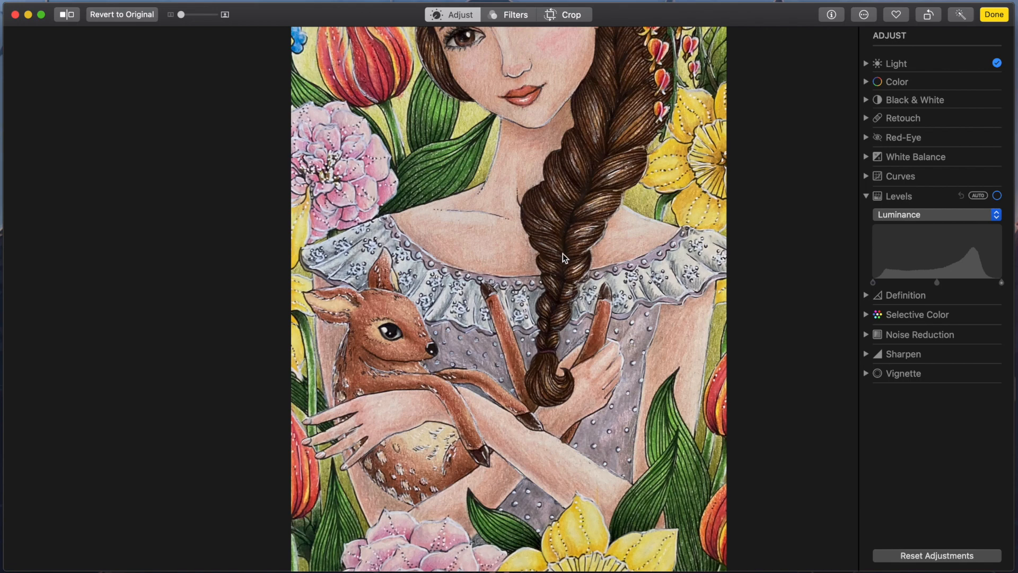
click(993, 14)
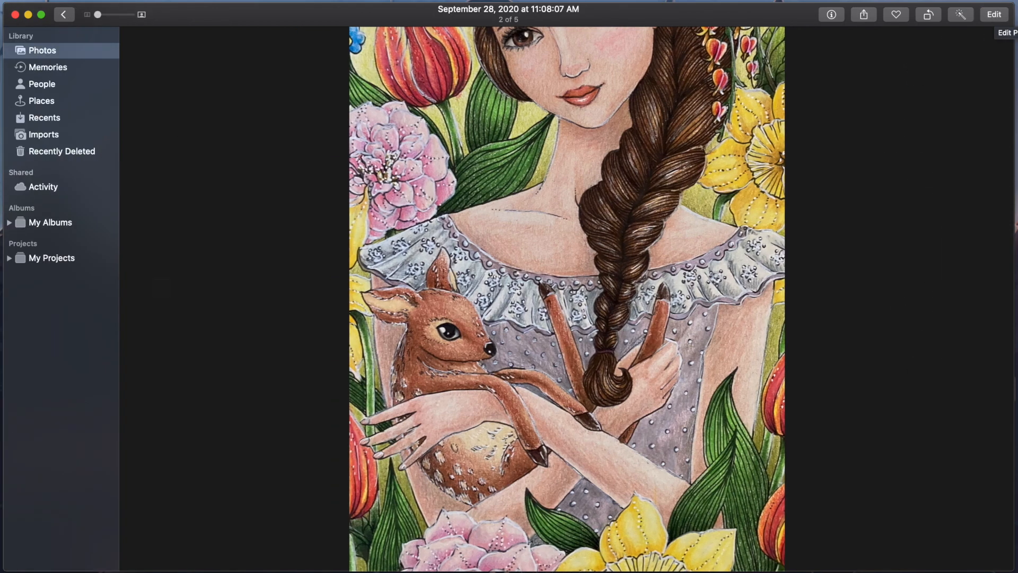
click(65, 13)
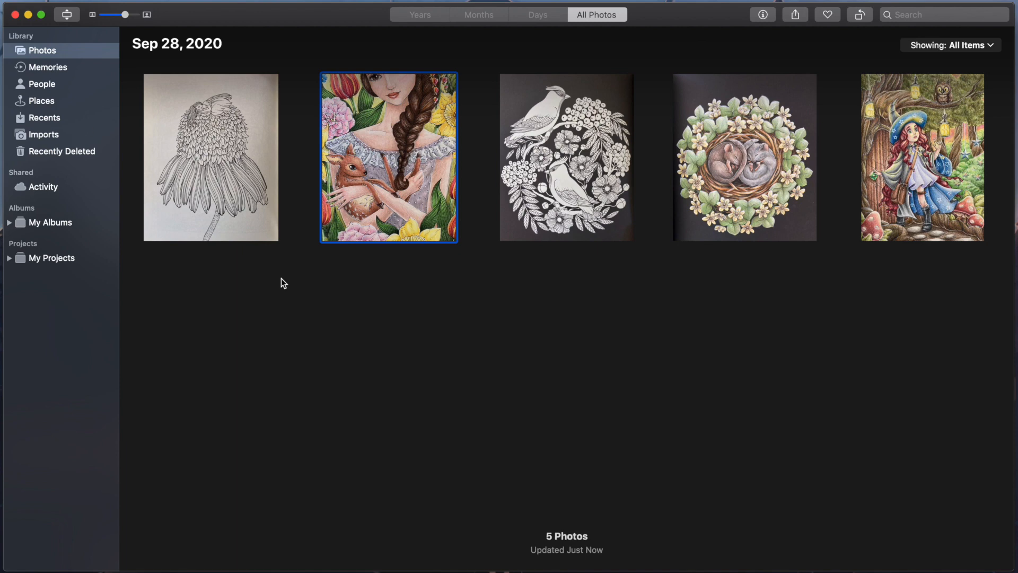
mouse_move(733, 169)
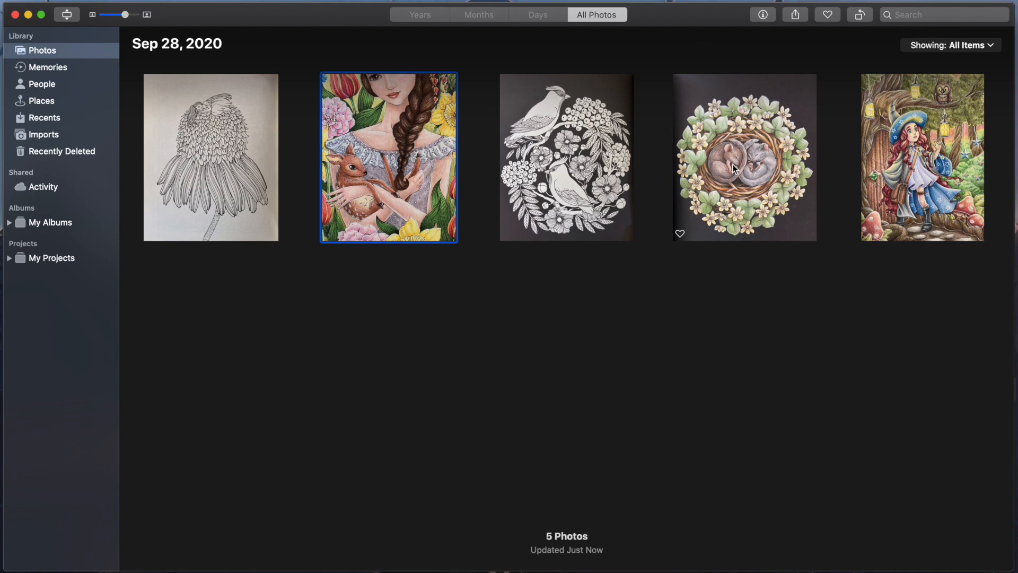
- Bring the sleeping-mice drawing into Edit view with its luminance histogram and begin cropping
click(745, 157)
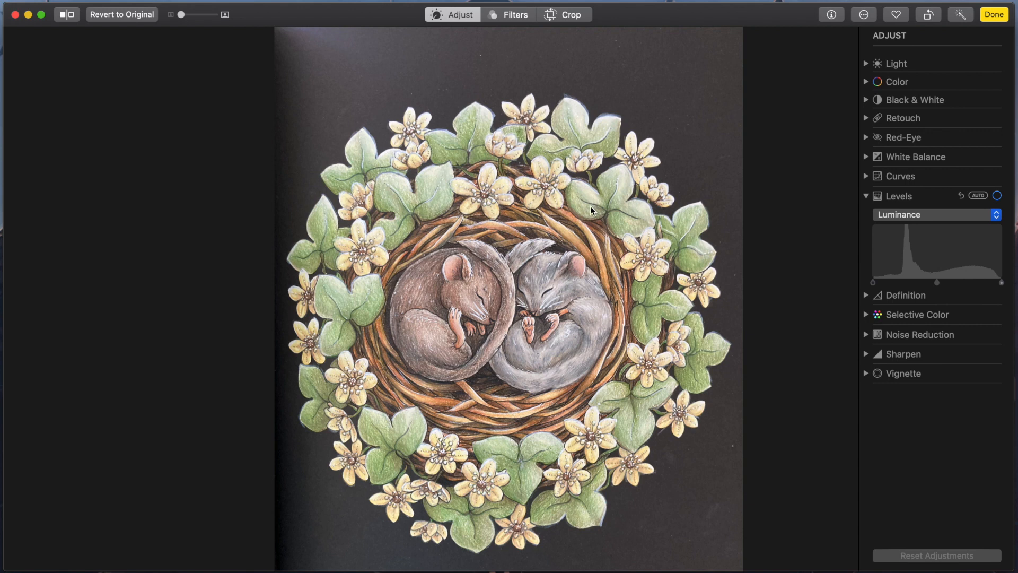
mouse_move(616, 270)
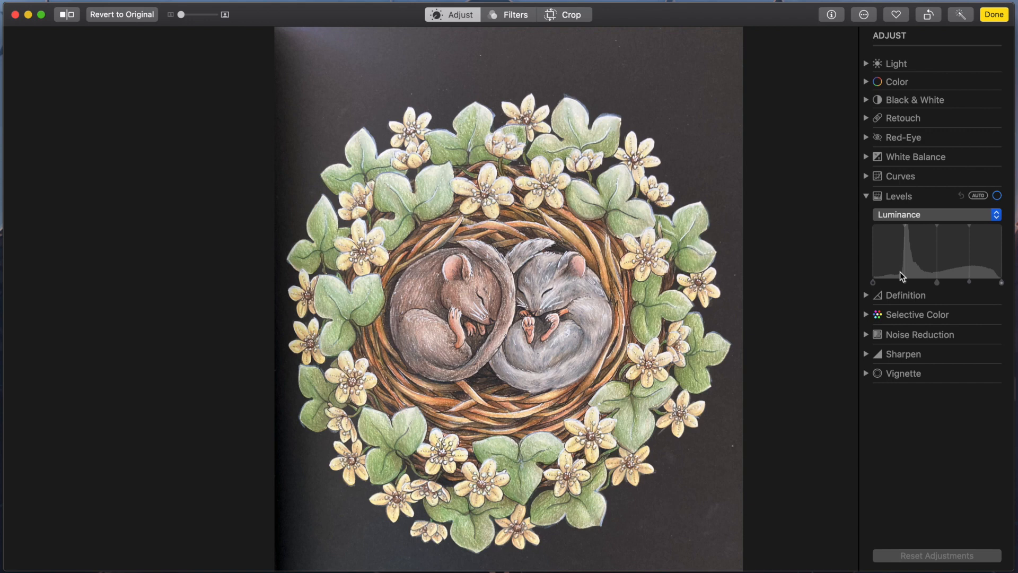
mouse_move(914, 245)
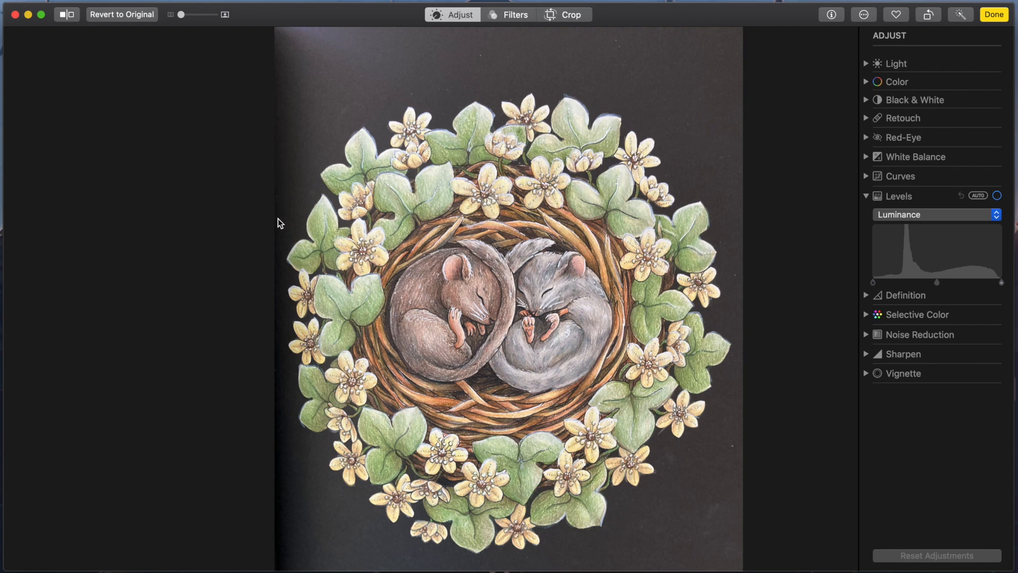
mouse_move(886, 363)
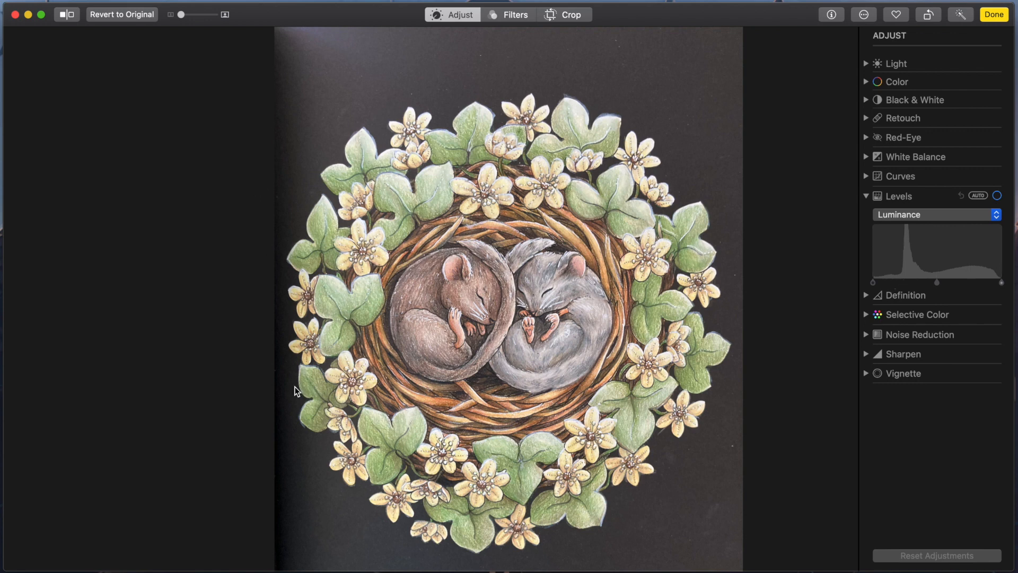
mouse_move(623, 553)
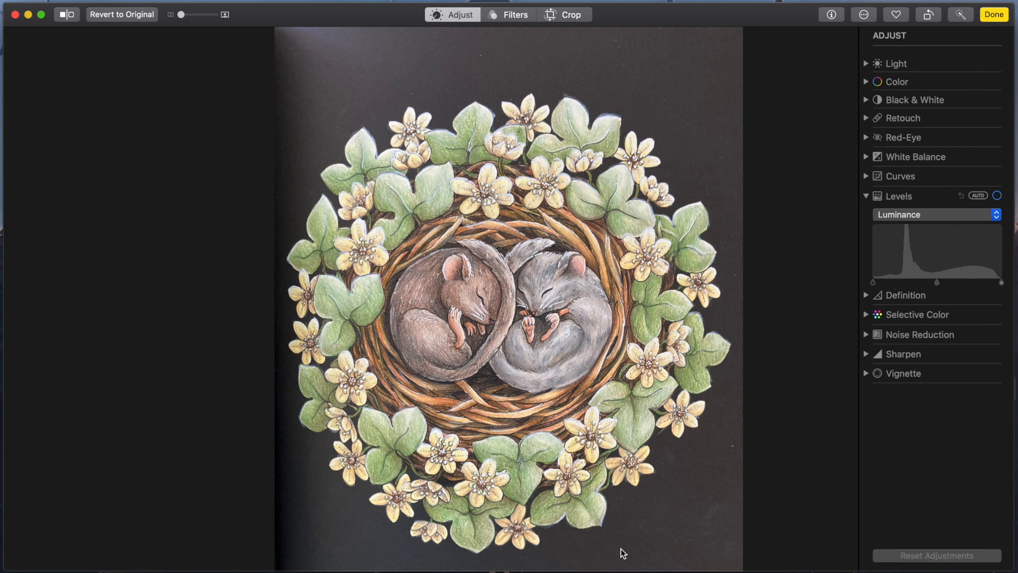
mouse_move(396, 85)
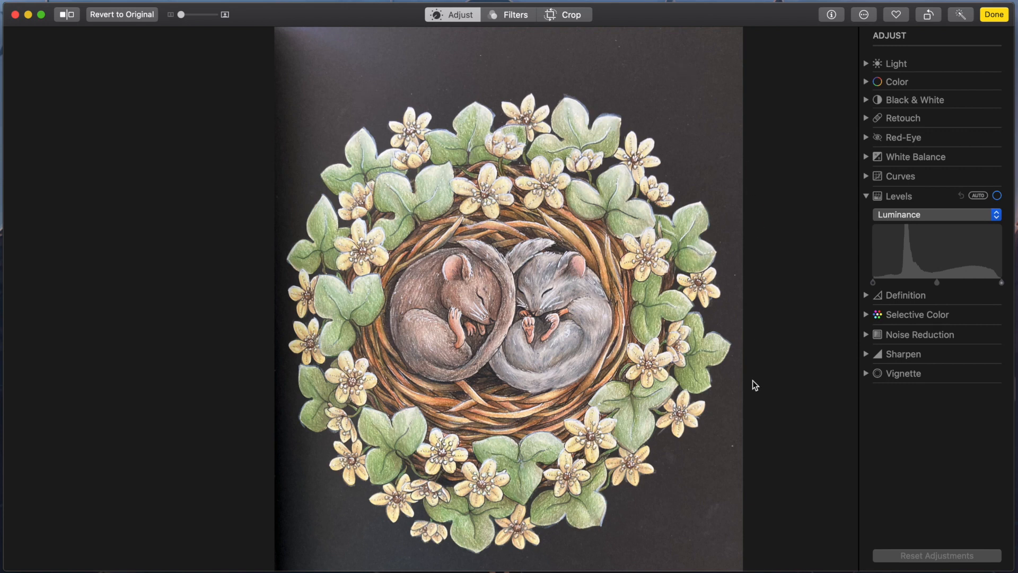
mouse_move(691, 406)
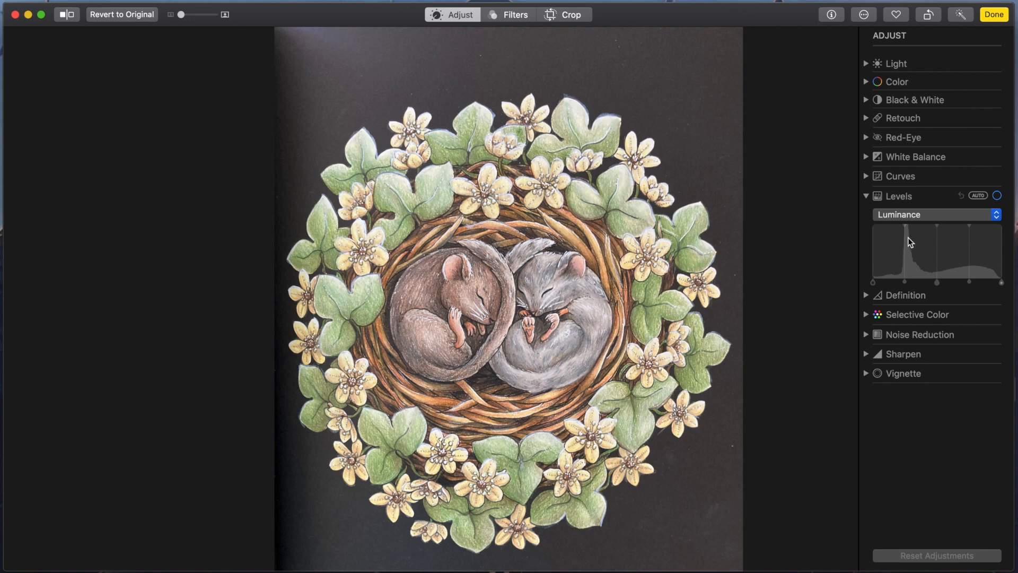
mouse_move(923, 275)
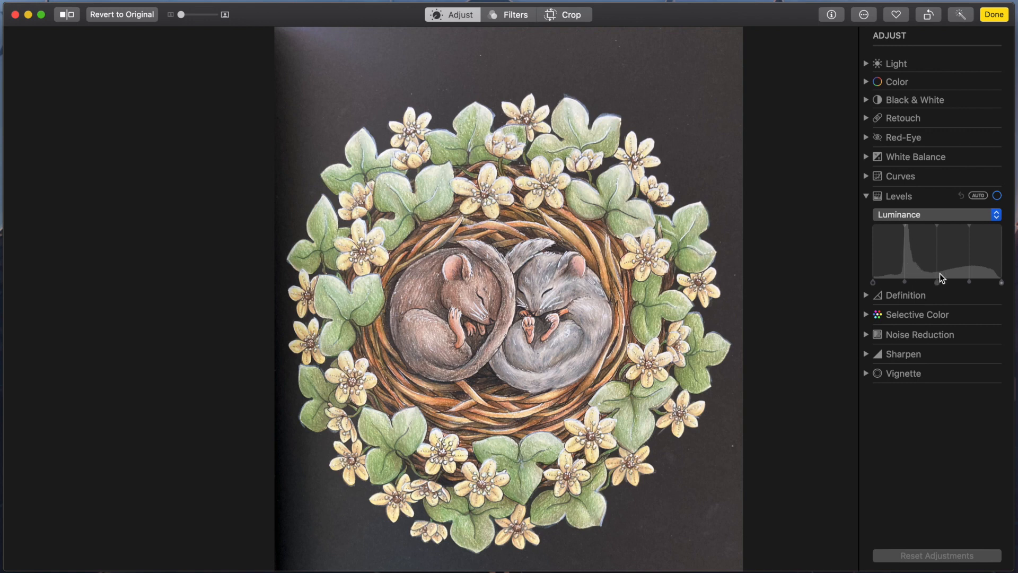
mouse_move(985, 272)
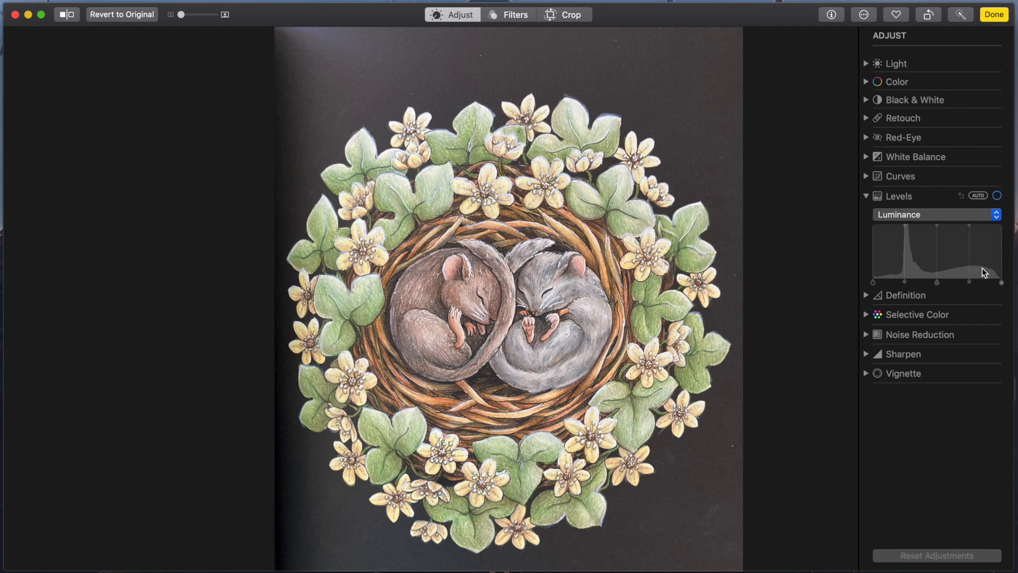
mouse_move(982, 275)
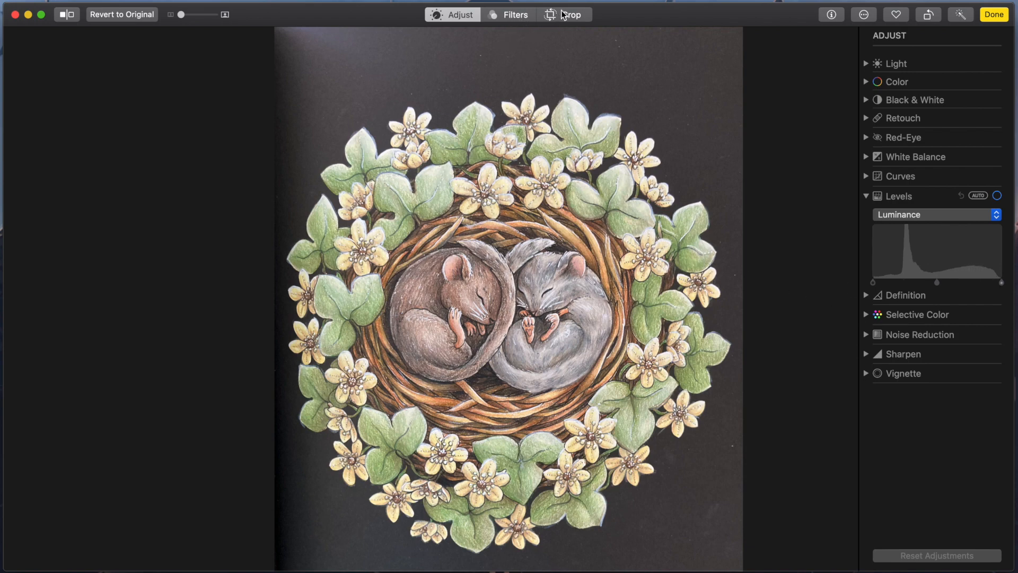
click(564, 14)
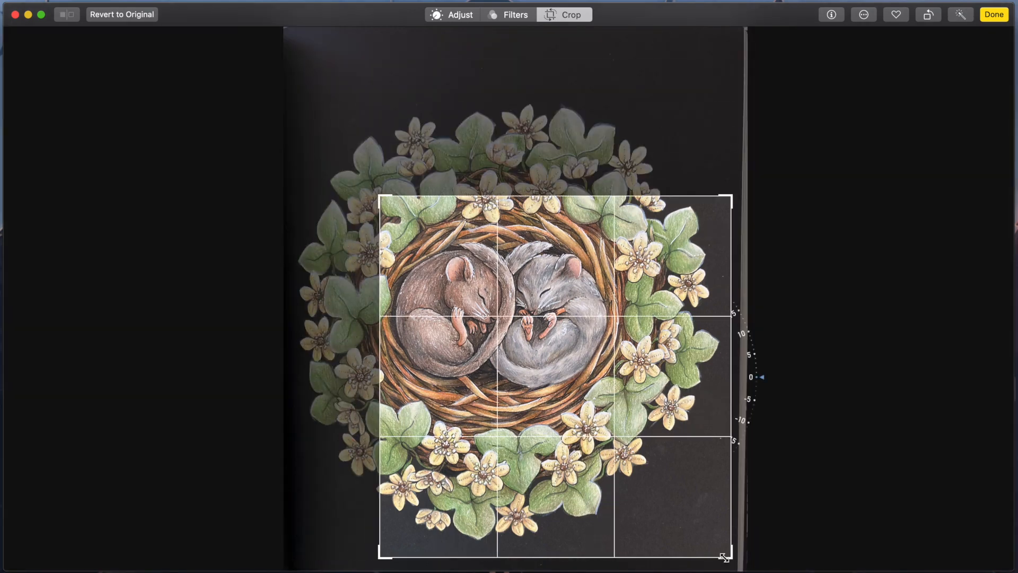
- Drag the crop to frame the nest tightly around the sleeping mice and apply it
drag(722, 555, 622, 422)
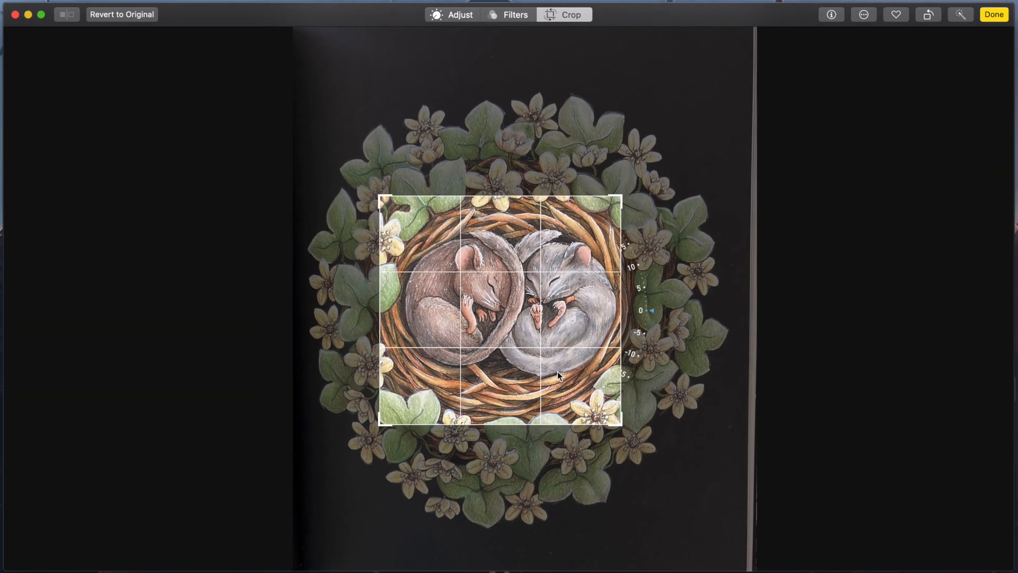
drag(621, 425, 652, 464)
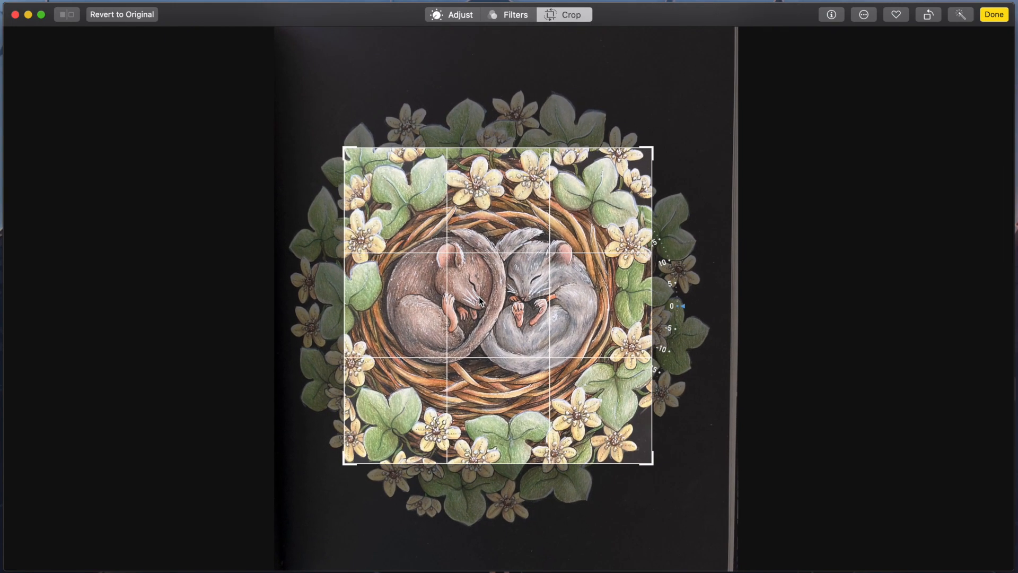
click(993, 14)
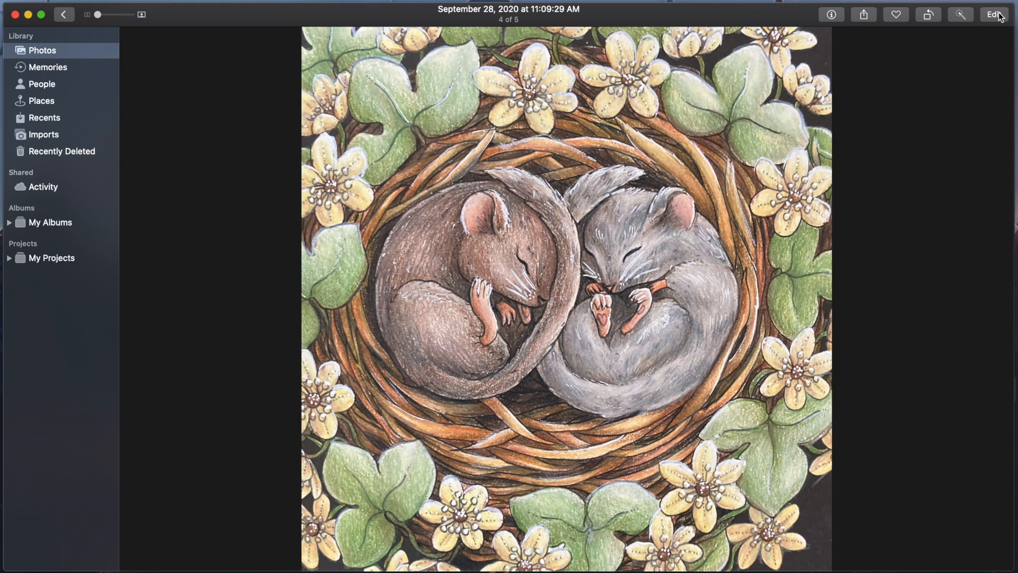
- Recheck the cropped mice drawing's Levels luminance histogram and go back to the All Photos grid
click(994, 14)
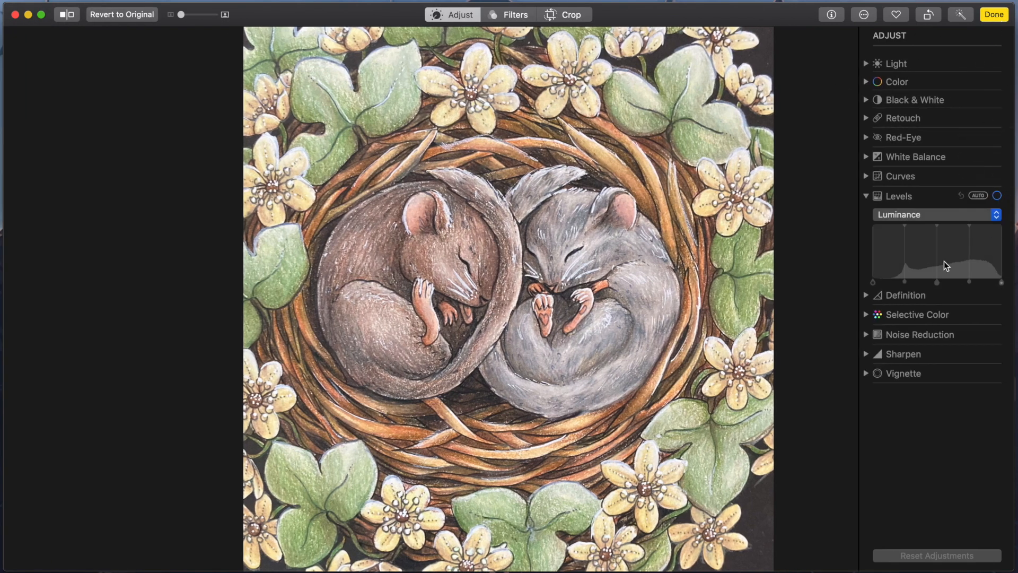
mouse_move(919, 272)
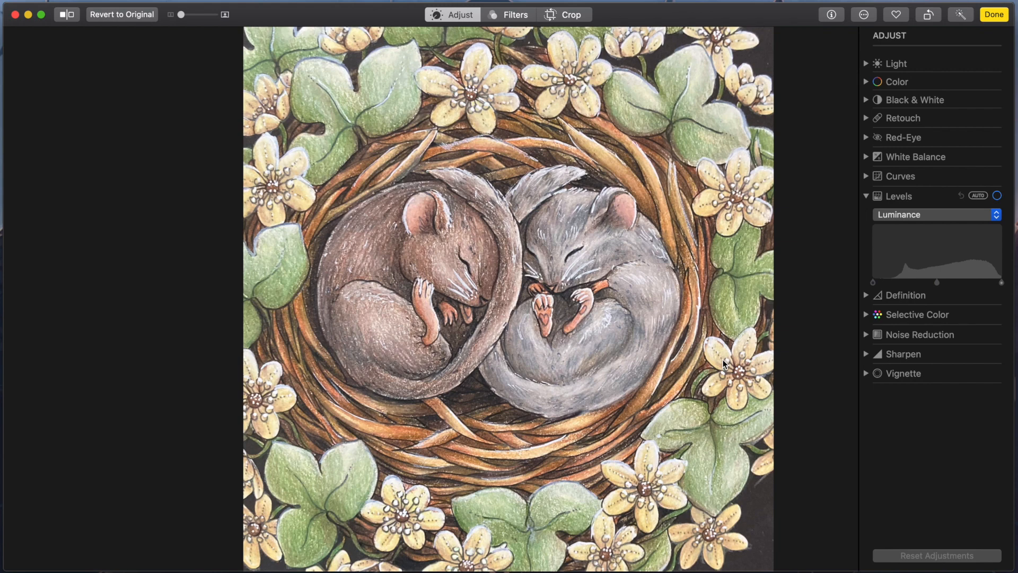
mouse_move(359, 129)
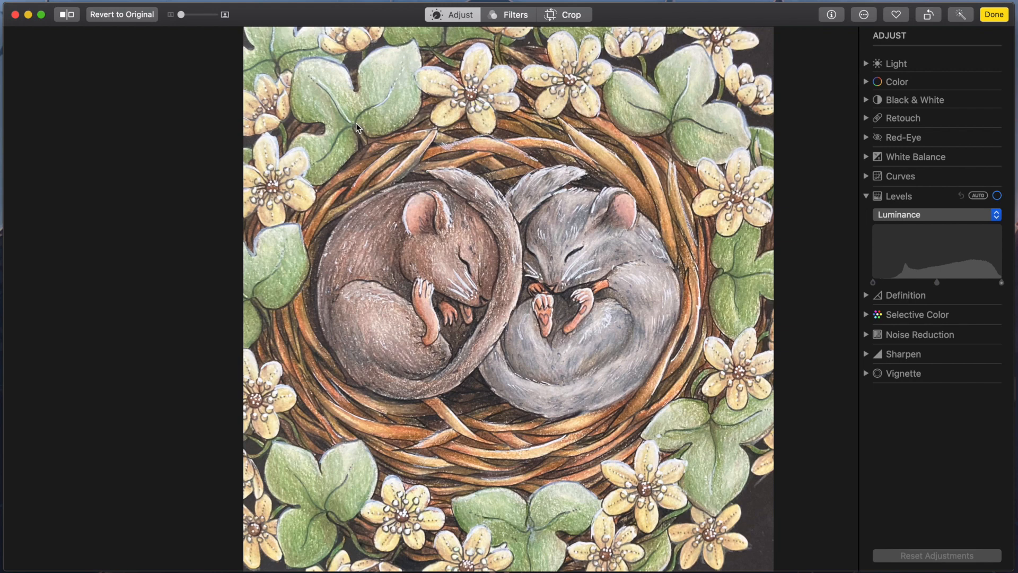
mouse_move(791, 267)
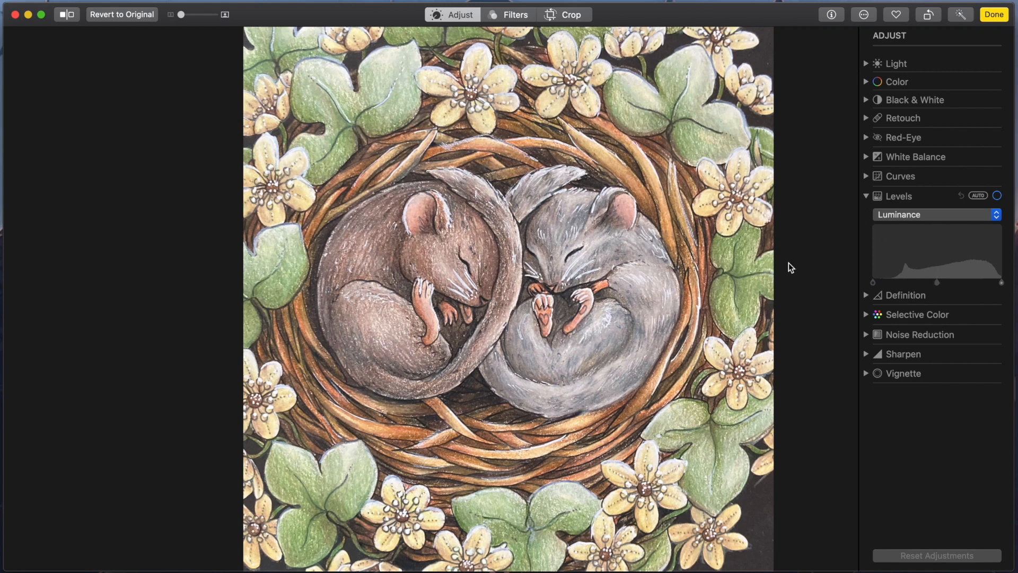
mouse_move(505, 210)
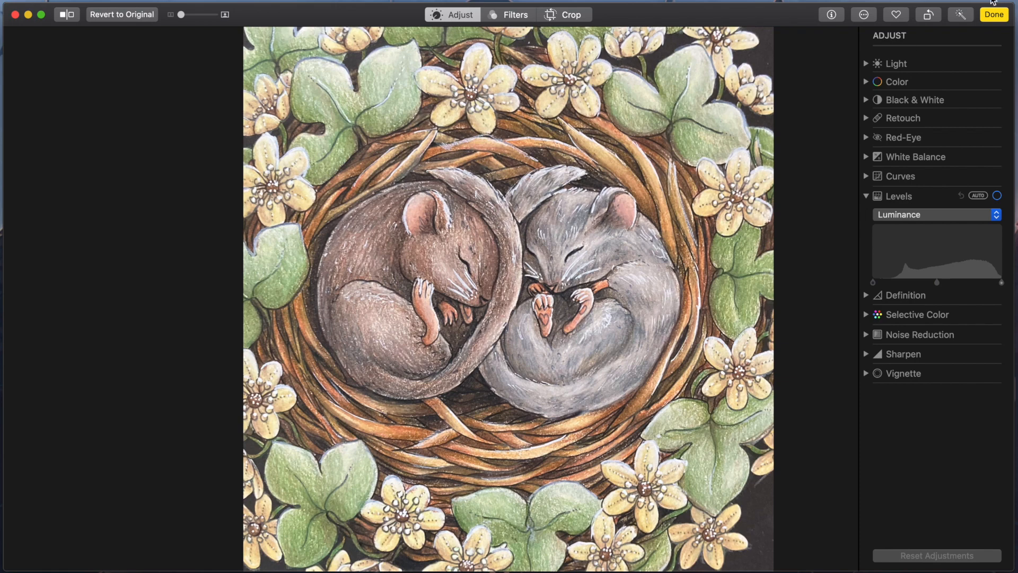
click(994, 14)
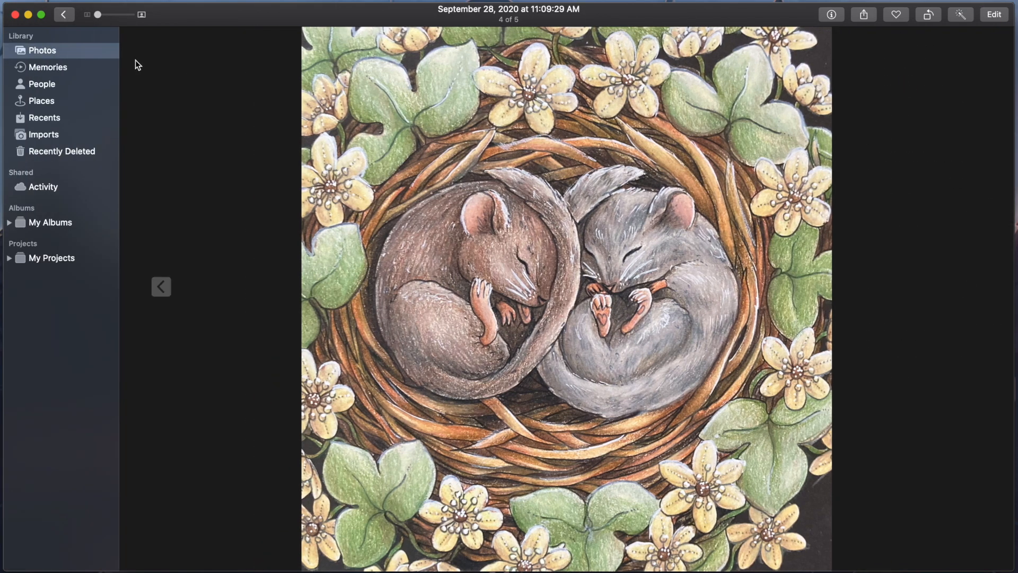
click(65, 14)
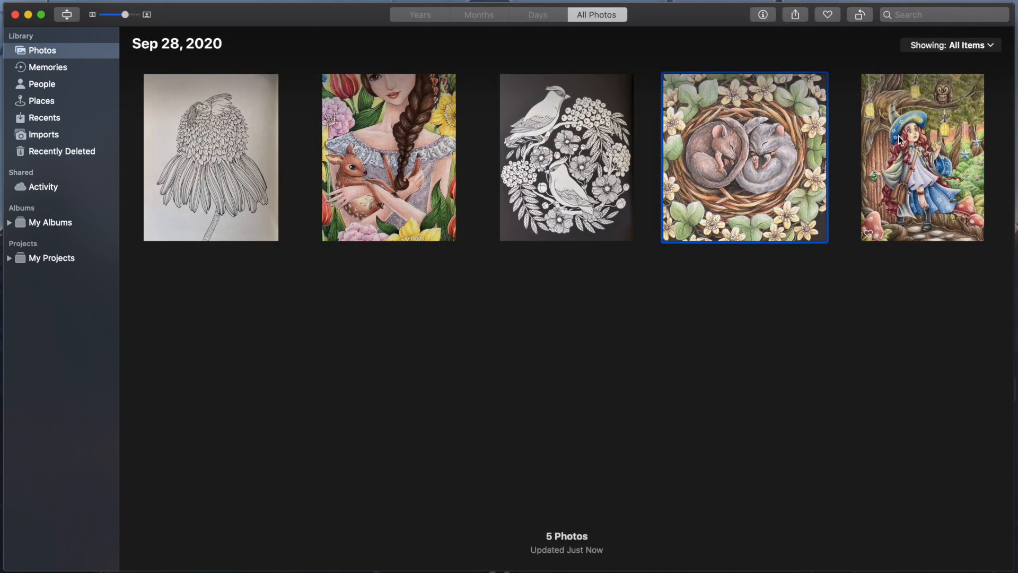
- Bring the witch-and-owl forest drawing into Edit view with its Levels luminance histogram
double_click(922, 157)
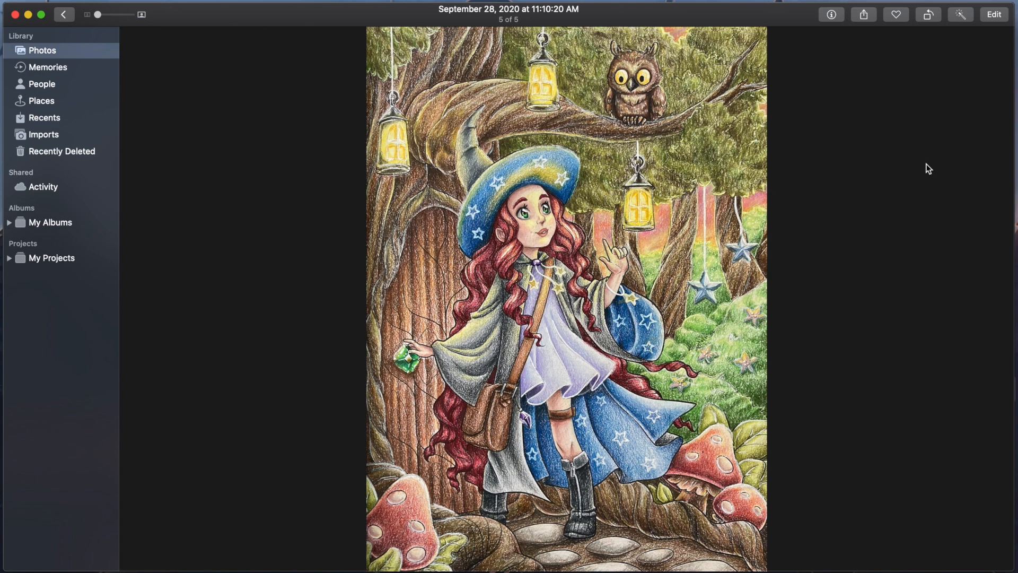
mouse_move(996, 25)
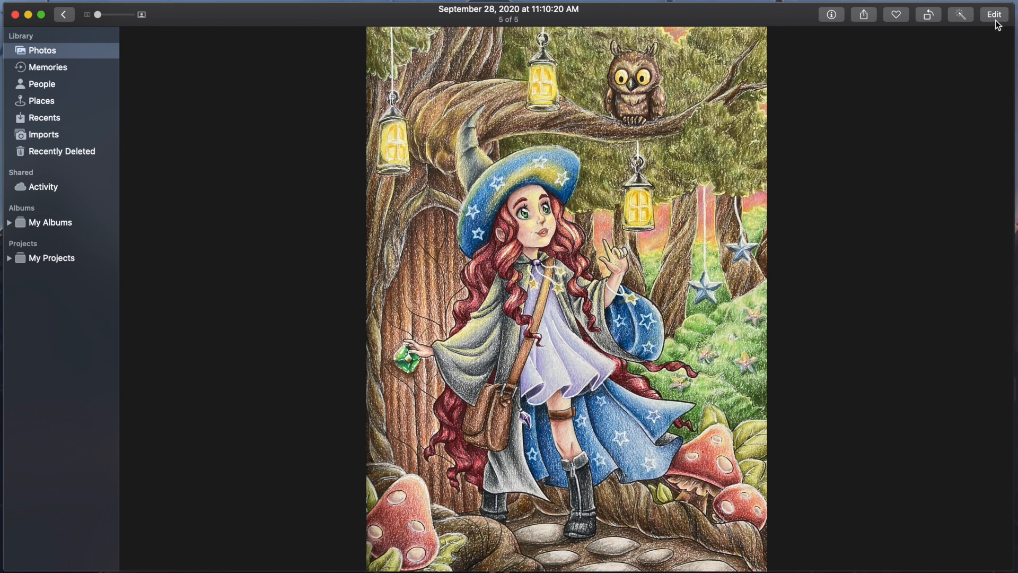
click(994, 14)
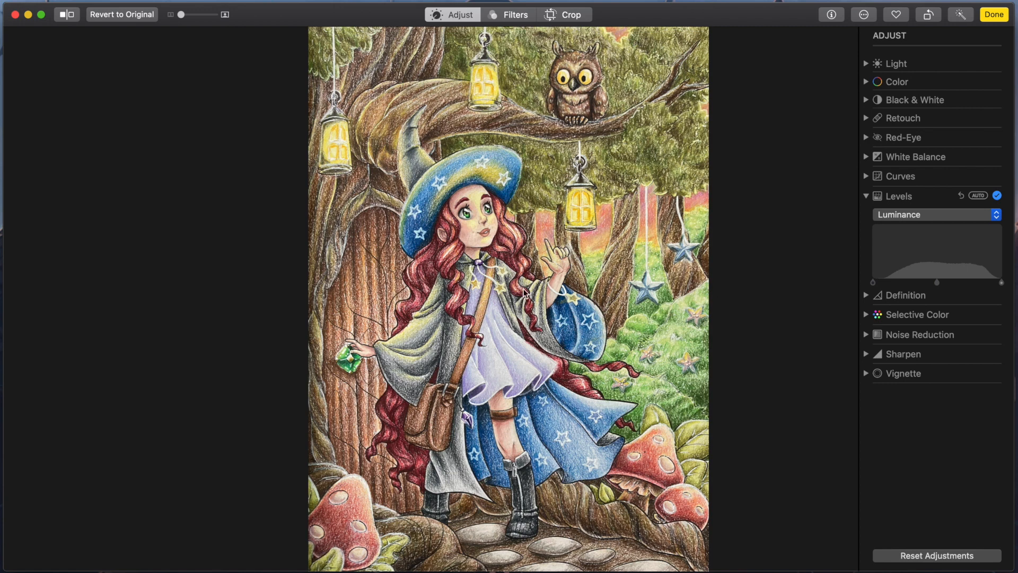
mouse_move(648, 222)
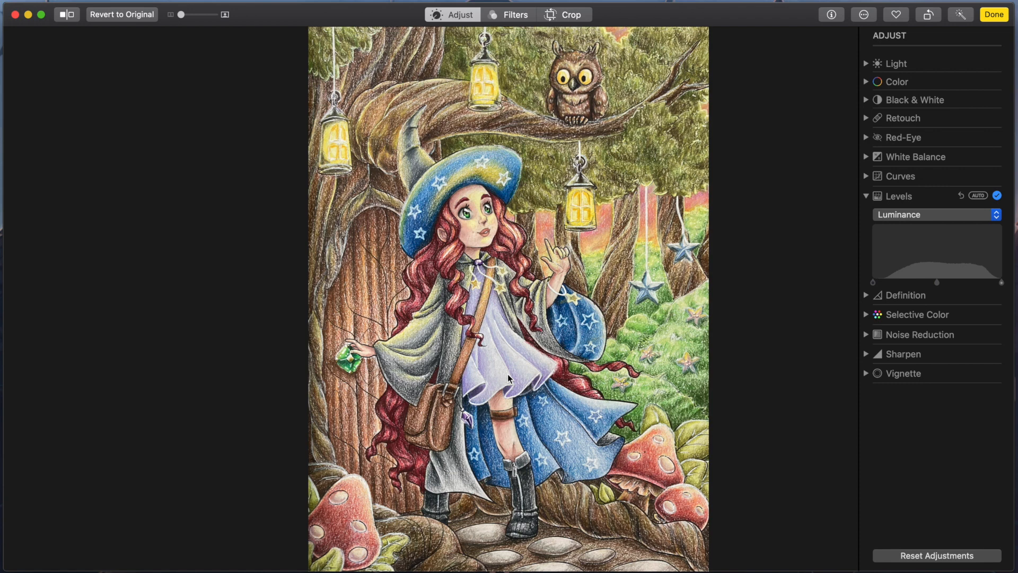
click(570, 13)
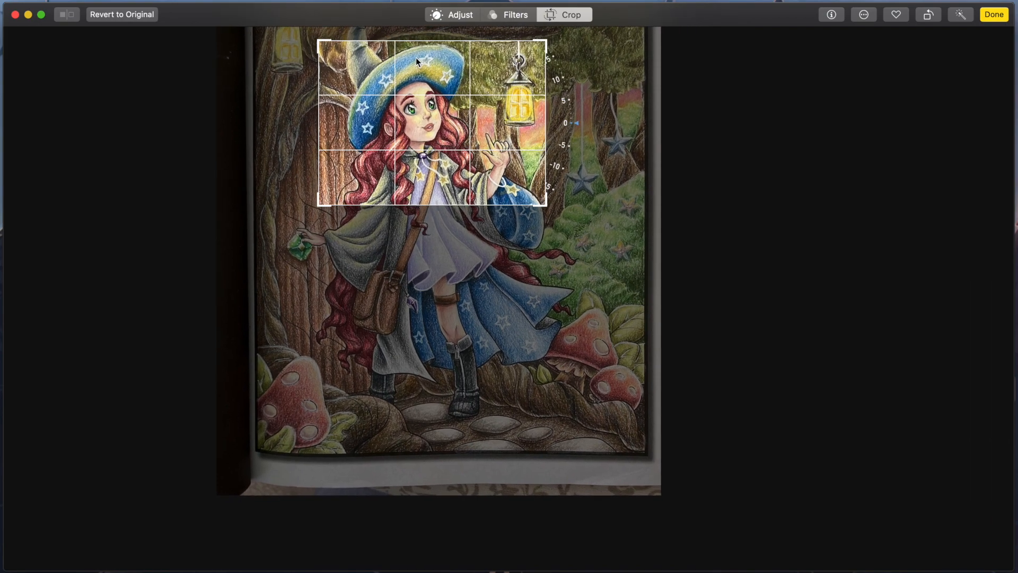
click(993, 14)
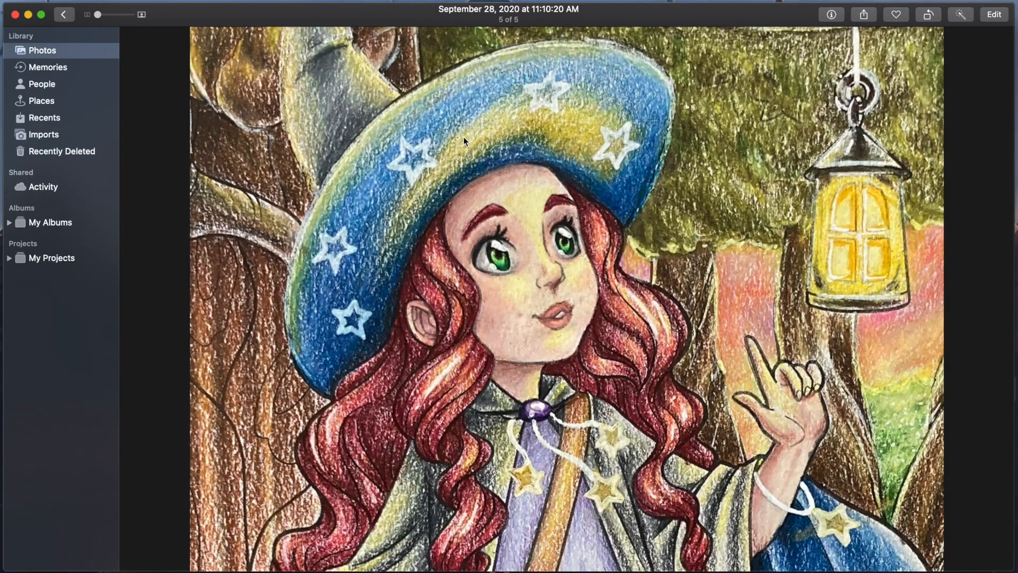
mouse_move(466, 203)
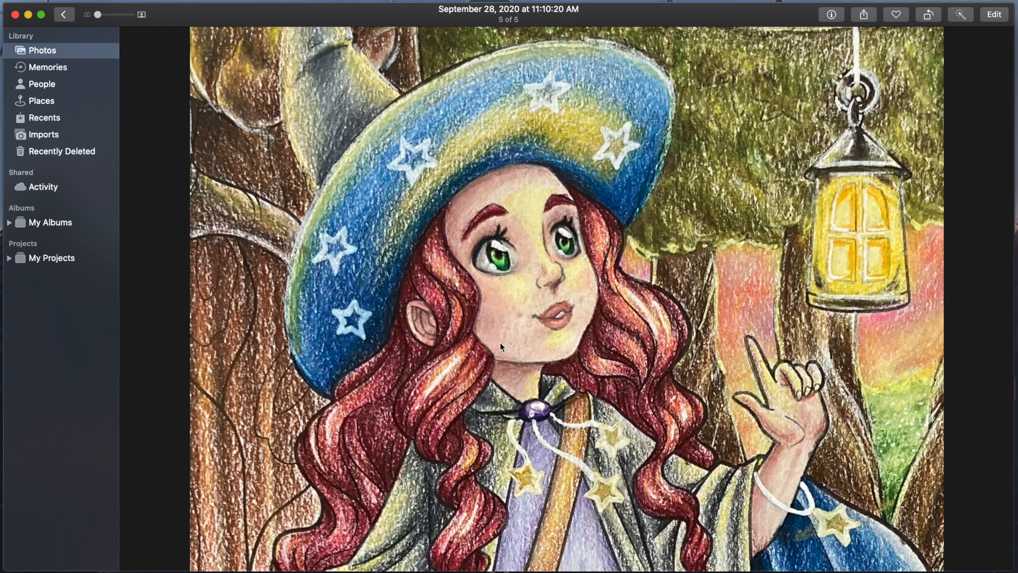
mouse_move(500, 341)
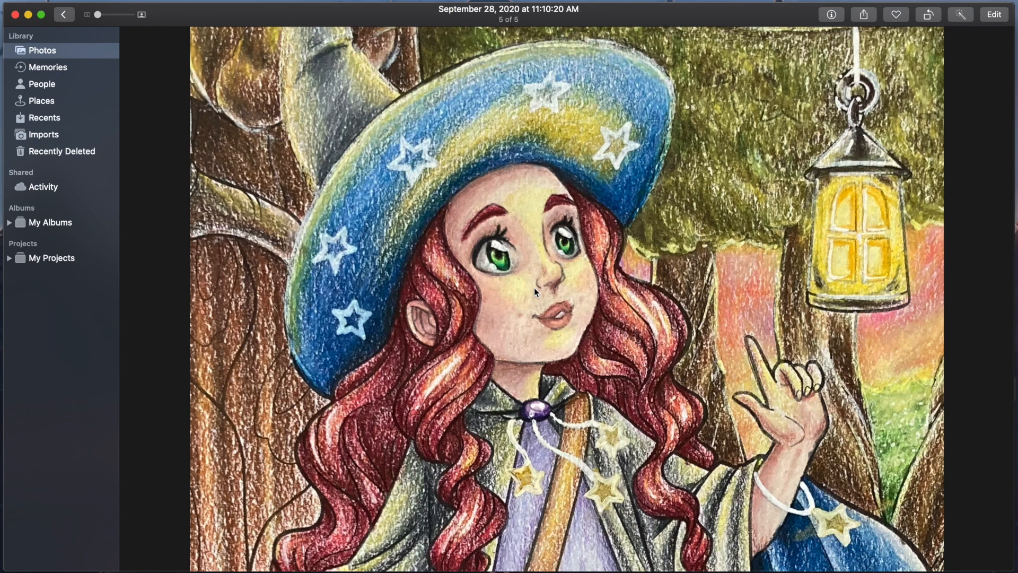
mouse_move(661, 381)
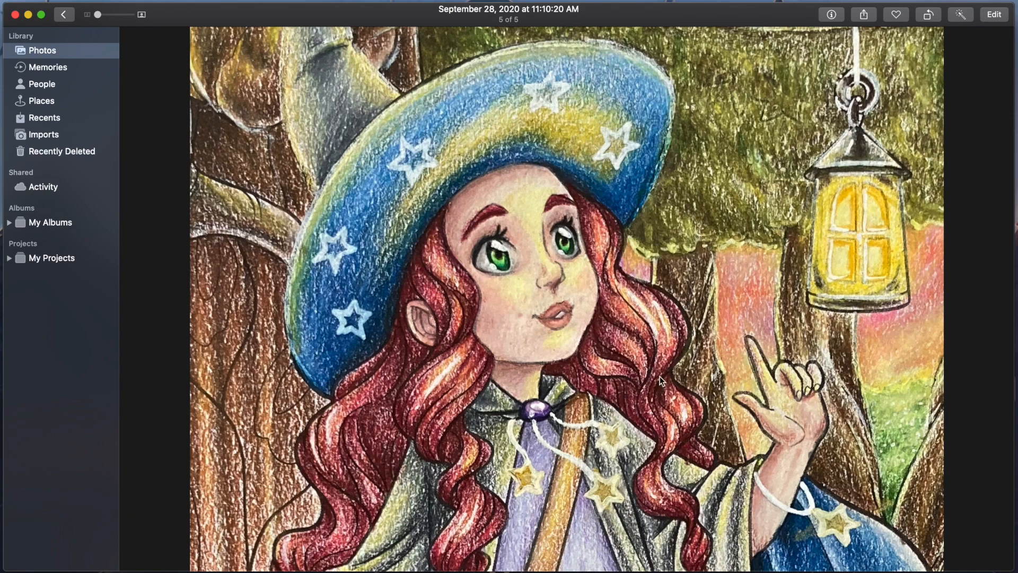
- Reset the starry-hat witch drawing's crop to the full forest scene, keep it, and return to the library
click(67, 14)
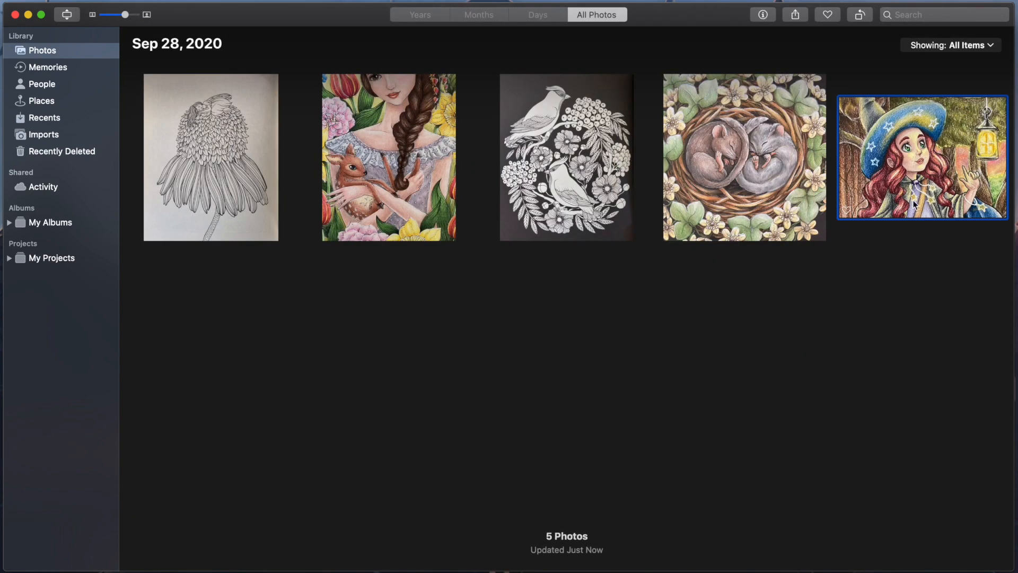
double_click(922, 157)
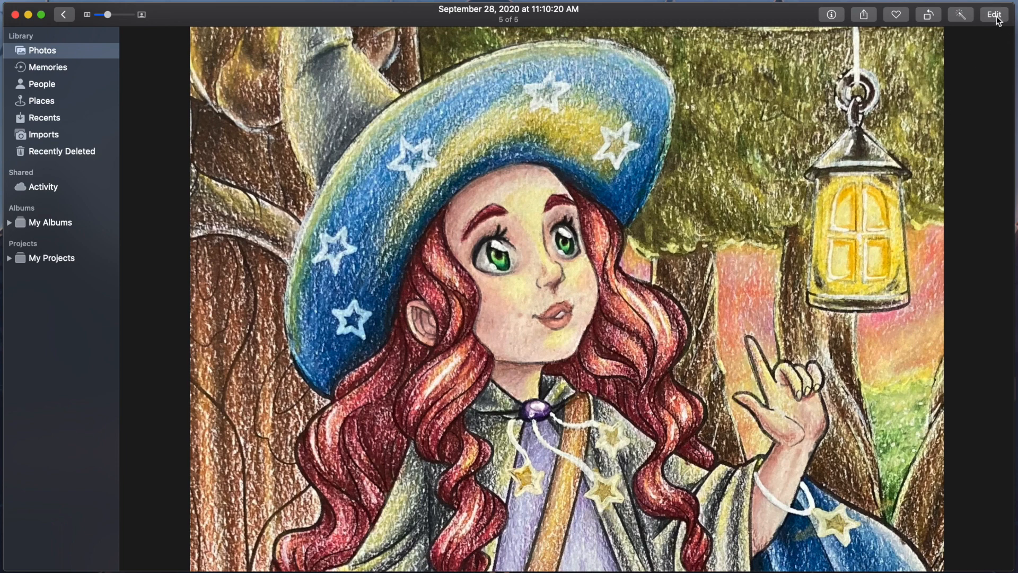
click(993, 13)
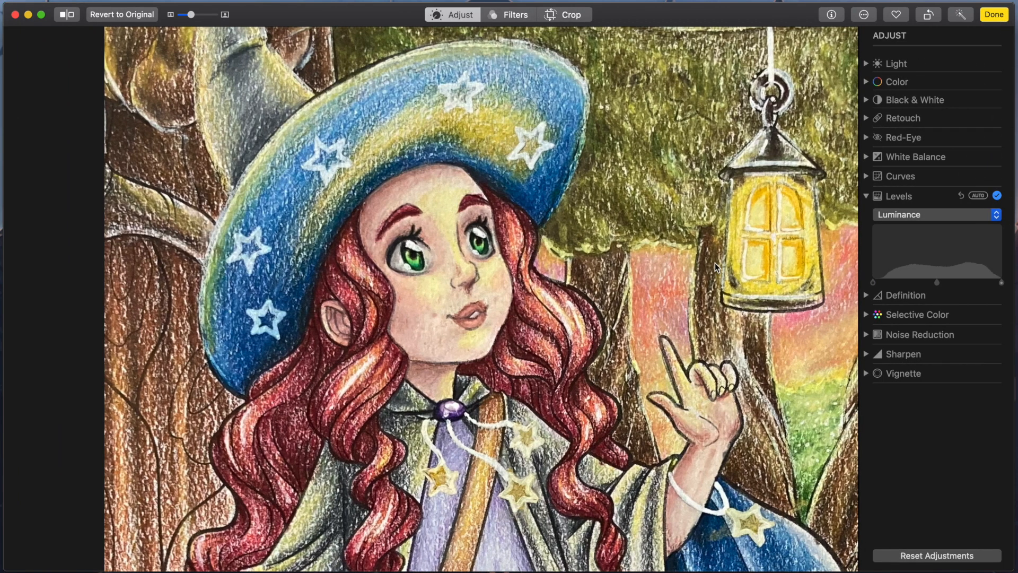
click(563, 14)
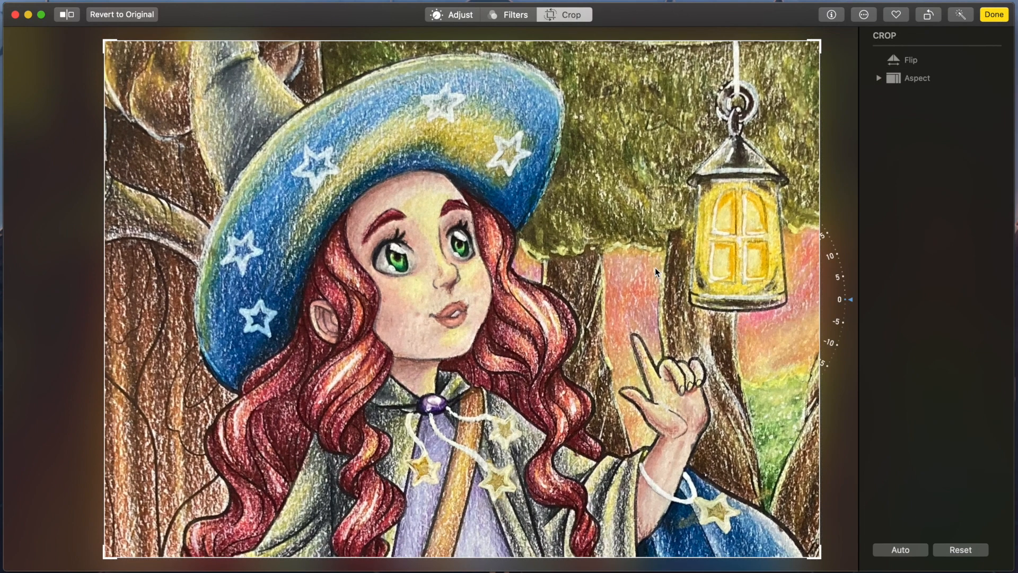
click(121, 14)
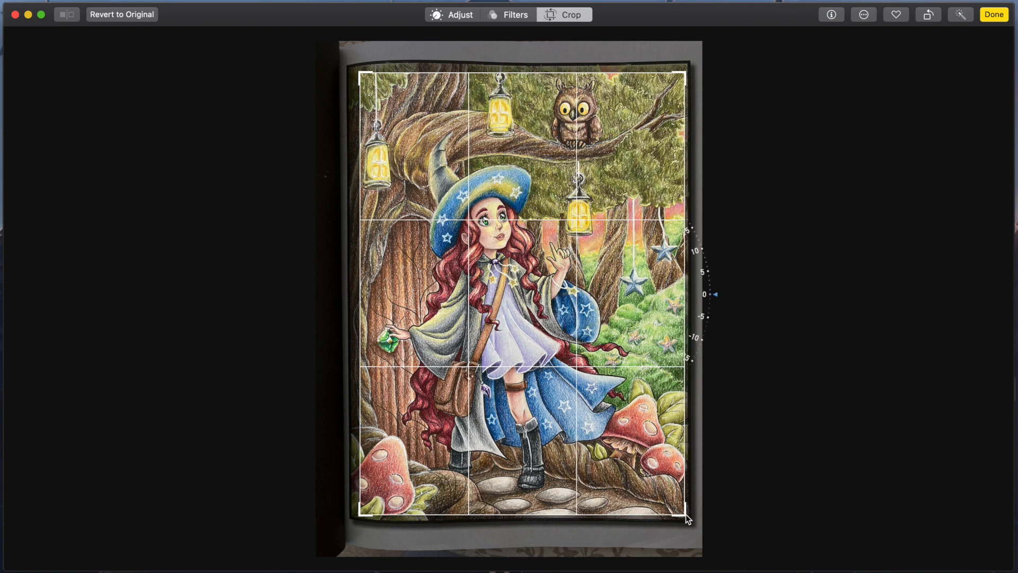
click(993, 14)
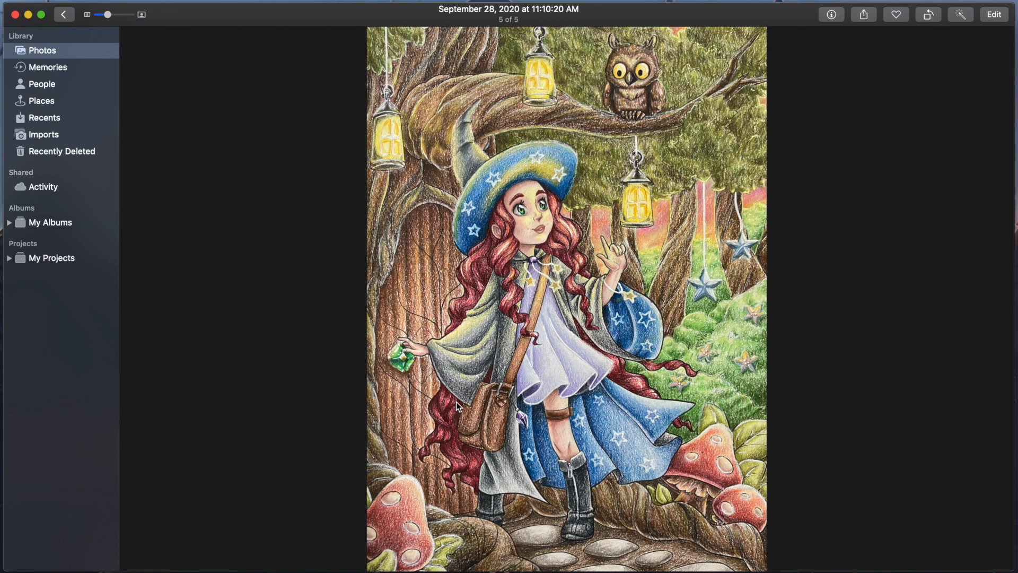
click(63, 14)
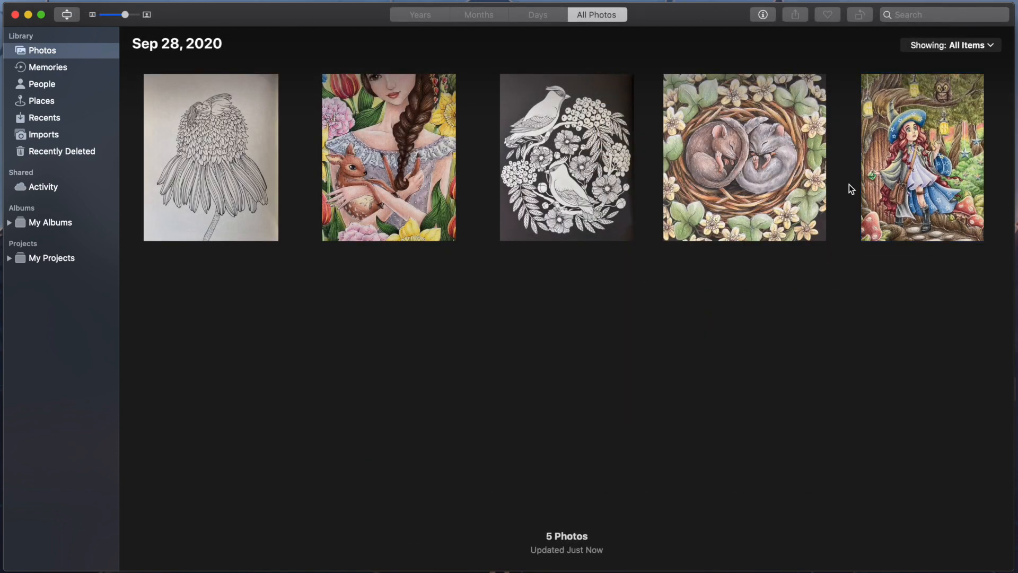
mouse_move(847, 193)
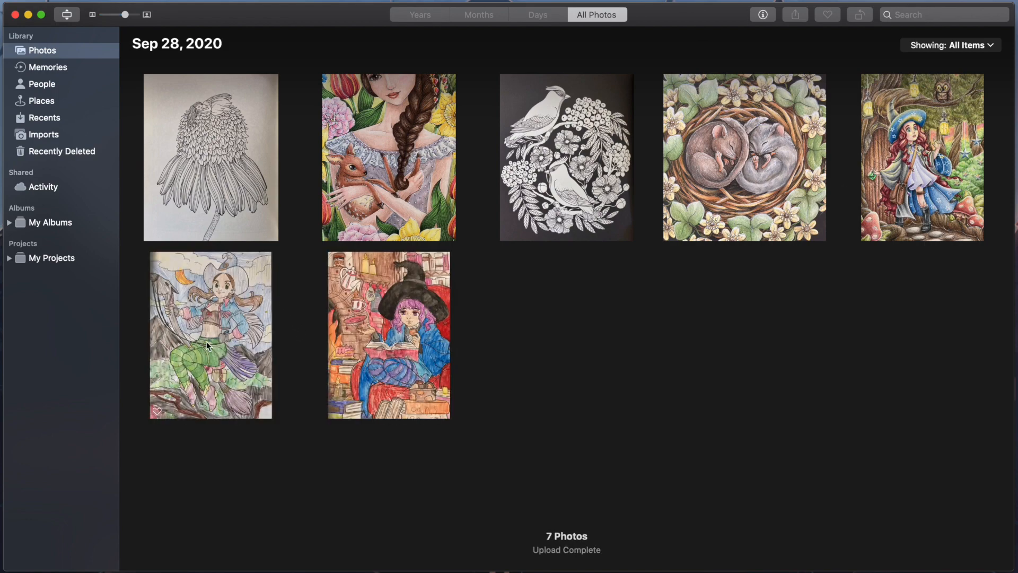
- Preview the newly imported cowboy-hat witch drawing and return to the seven-photo grid
double_click(210, 334)
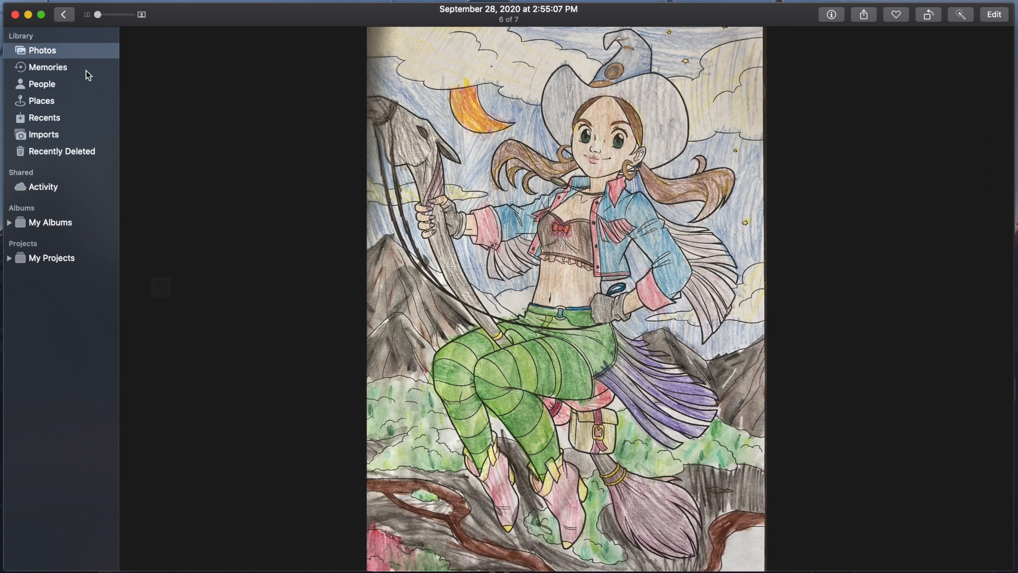
click(64, 14)
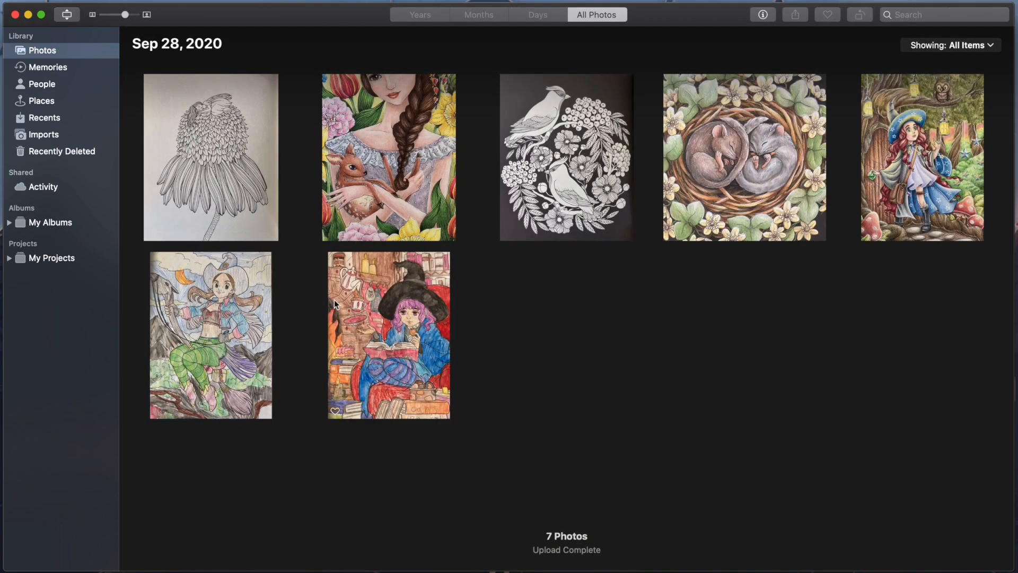
mouse_move(309, 305)
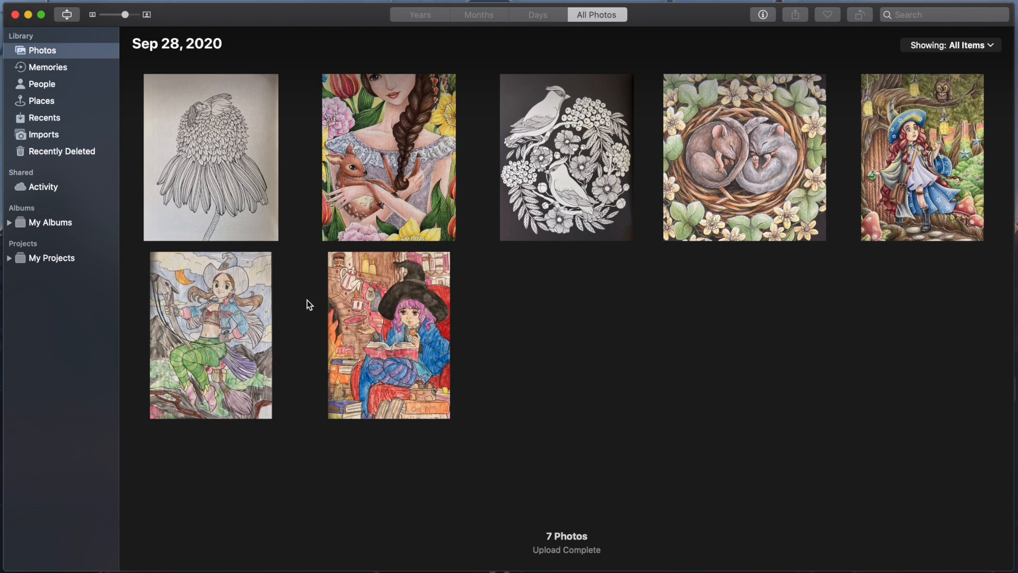
mouse_move(305, 325)
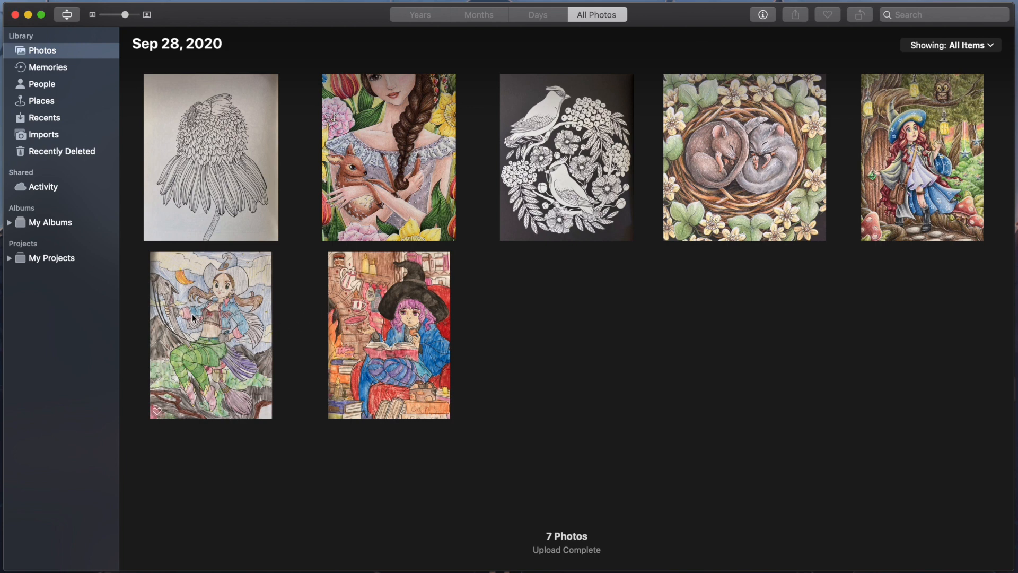
mouse_move(245, 372)
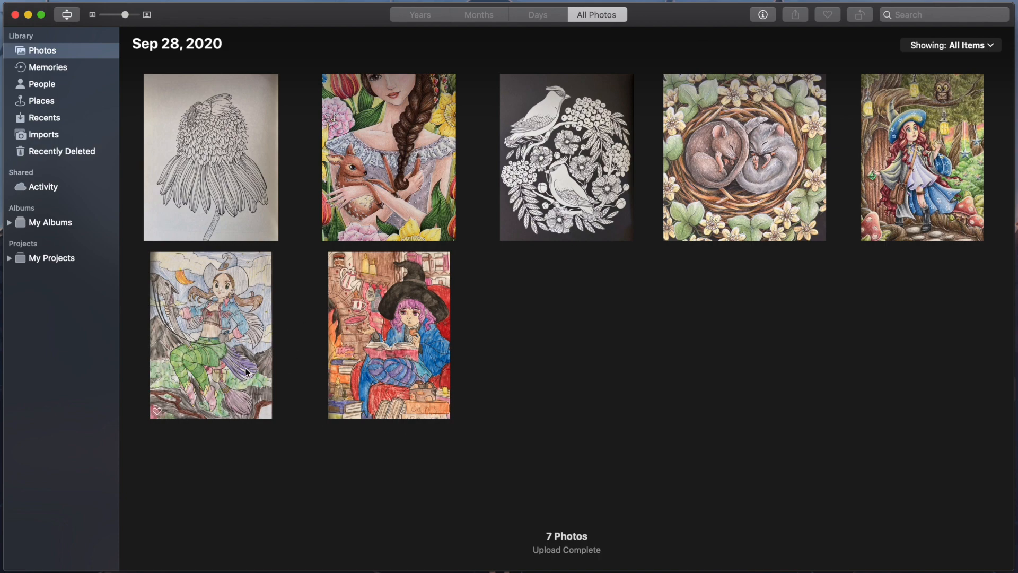
- View the broom-riding cowboy-hat witch drawing on its own in single-photo view
double_click(210, 334)
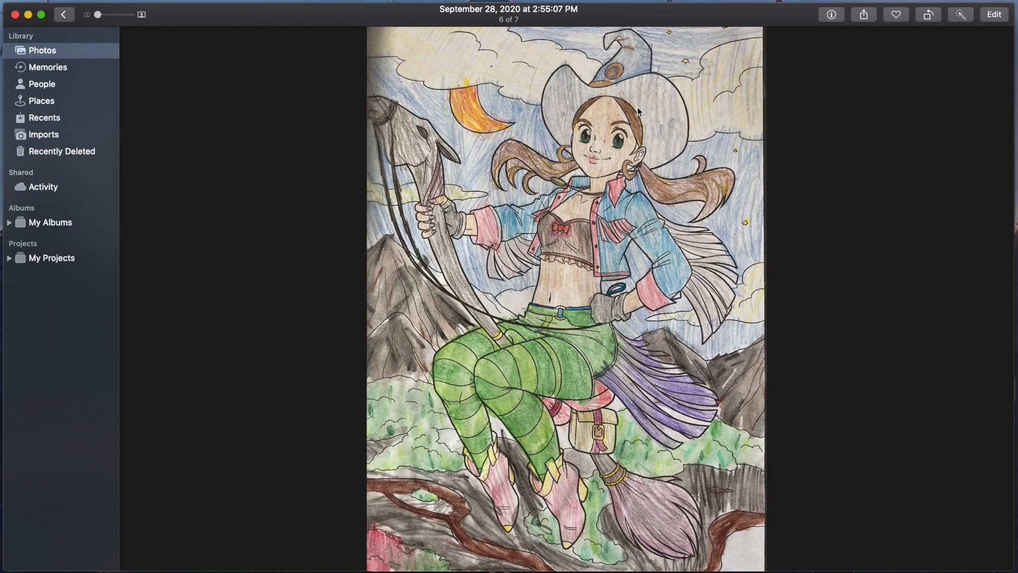
mouse_move(591, 93)
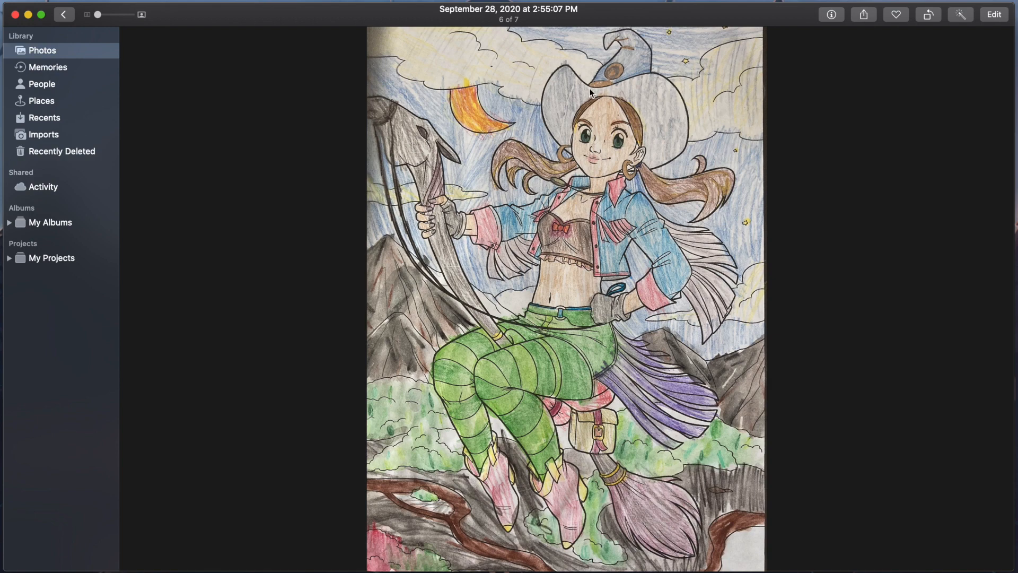
mouse_move(385, 301)
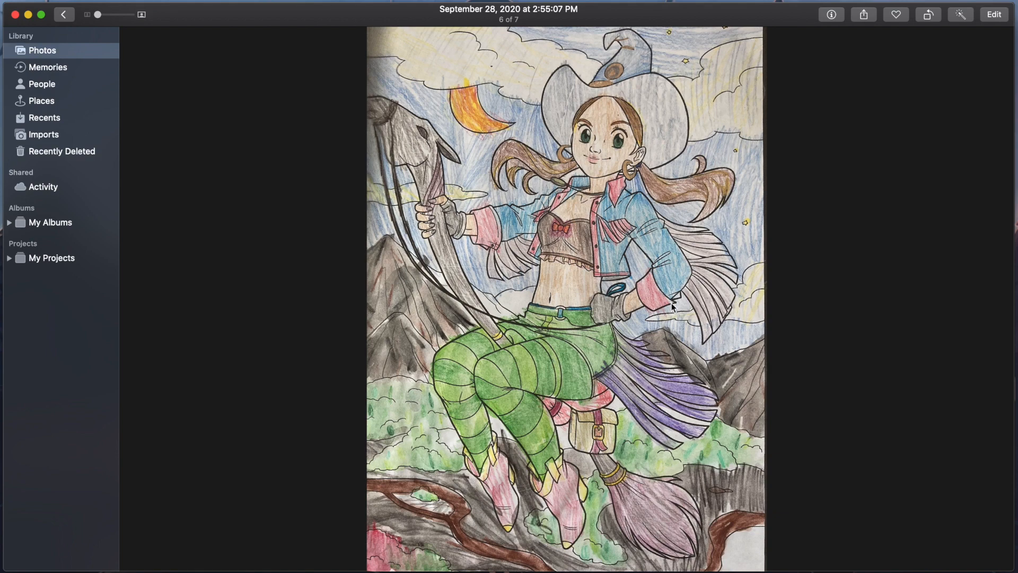
mouse_move(457, 348)
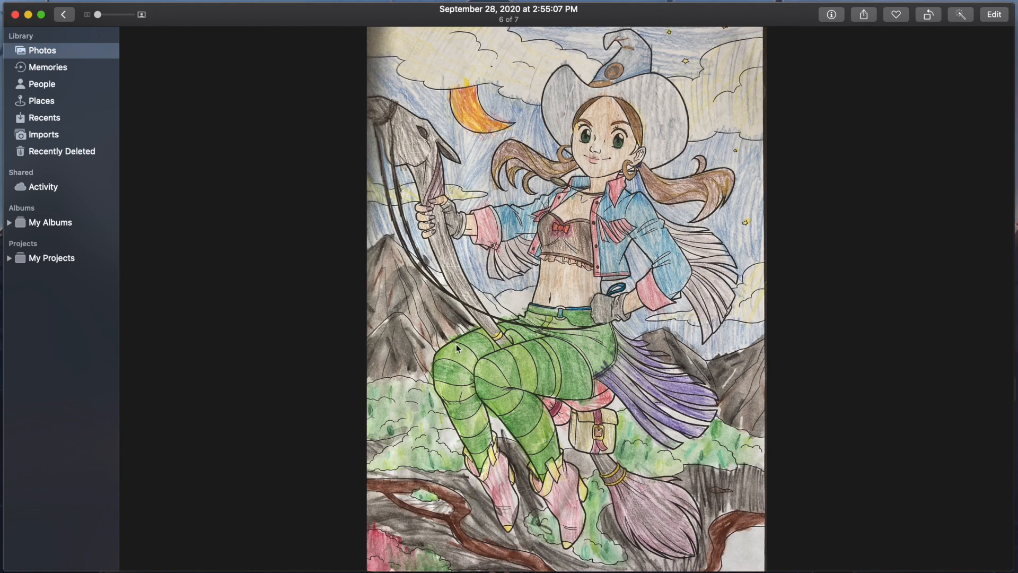
mouse_move(569, 427)
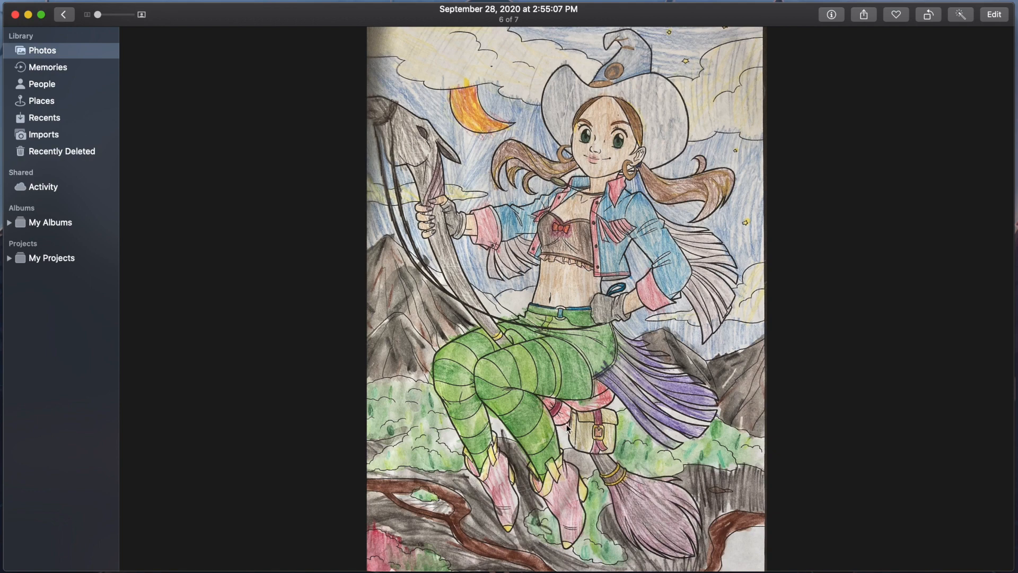
mouse_move(750, 560)
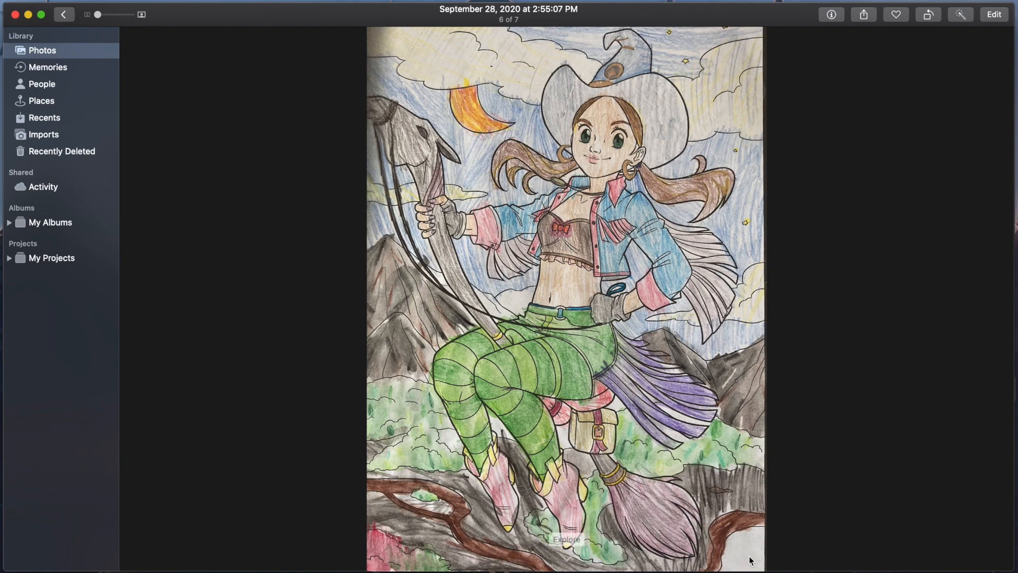
mouse_move(494, 221)
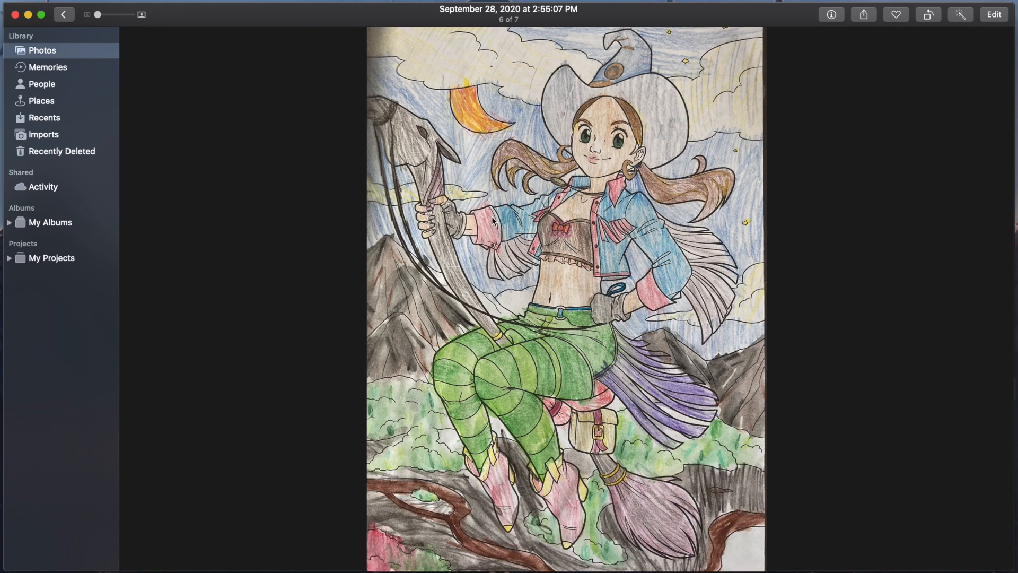
mouse_move(532, 126)
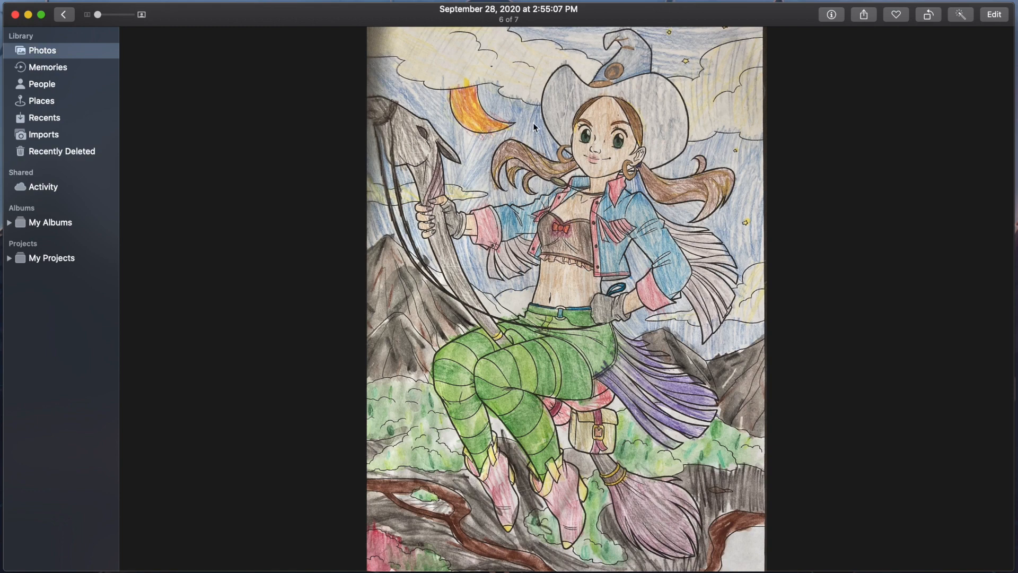
mouse_move(471, 68)
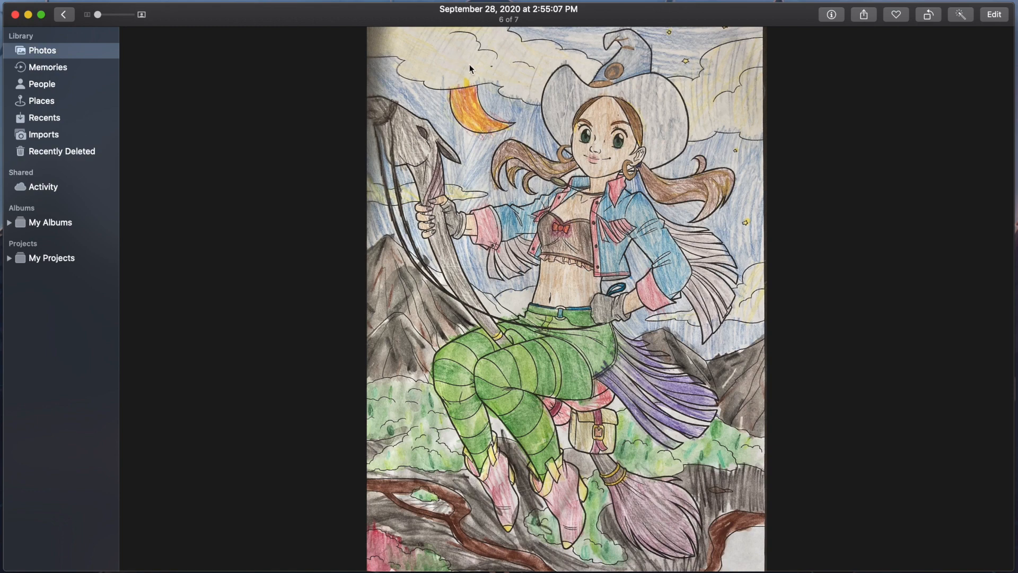
mouse_move(682, 528)
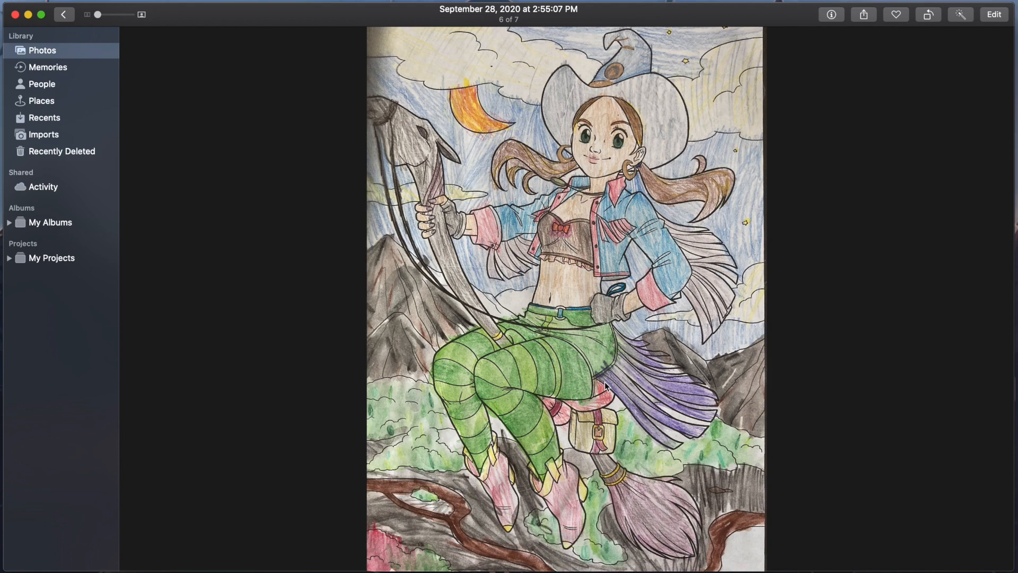
mouse_move(477, 161)
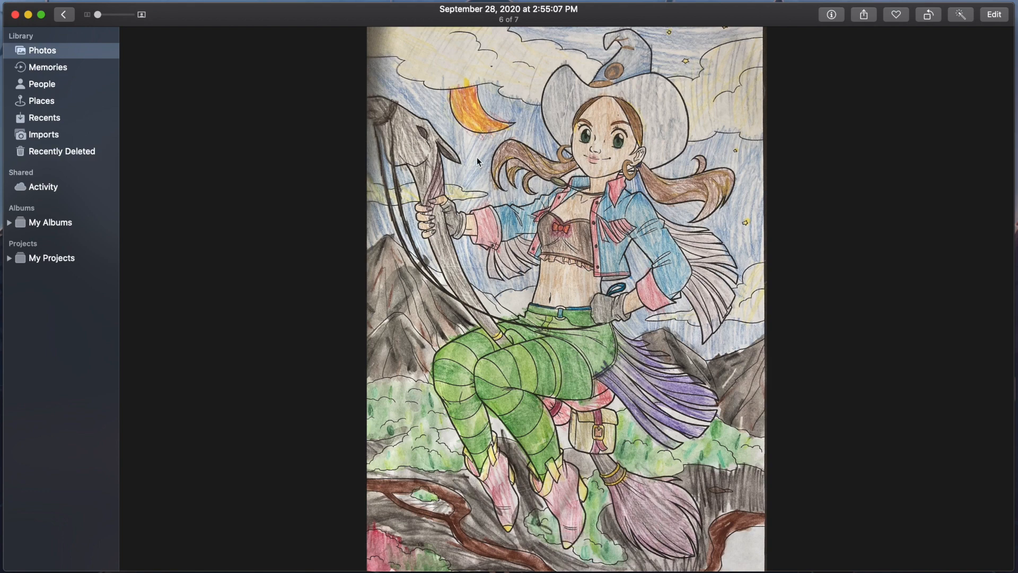
mouse_move(752, 248)
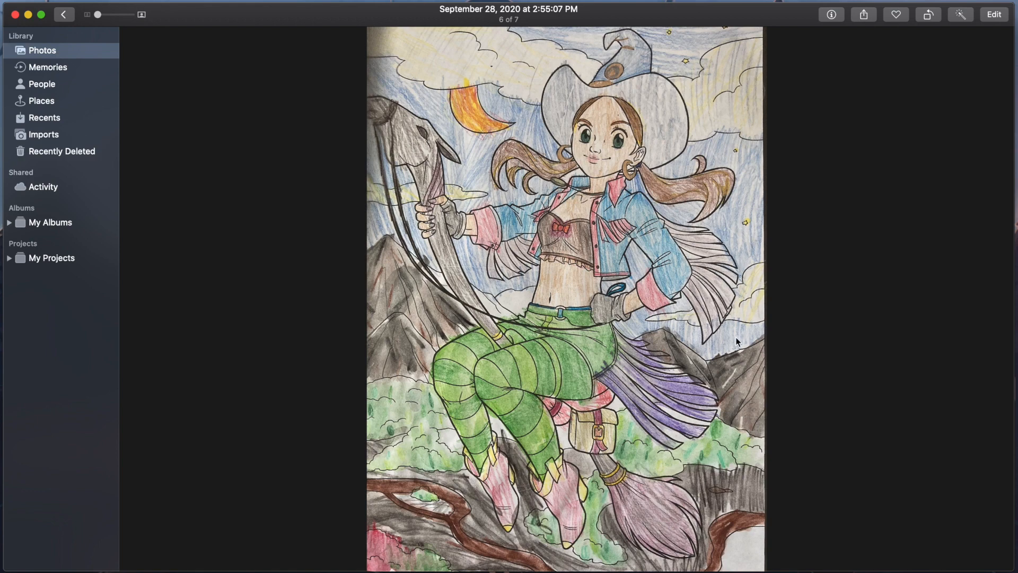
- Inspect the cowboy-hat witch's Levels luminance histogram in Edit view and save back to single-photo view
click(992, 14)
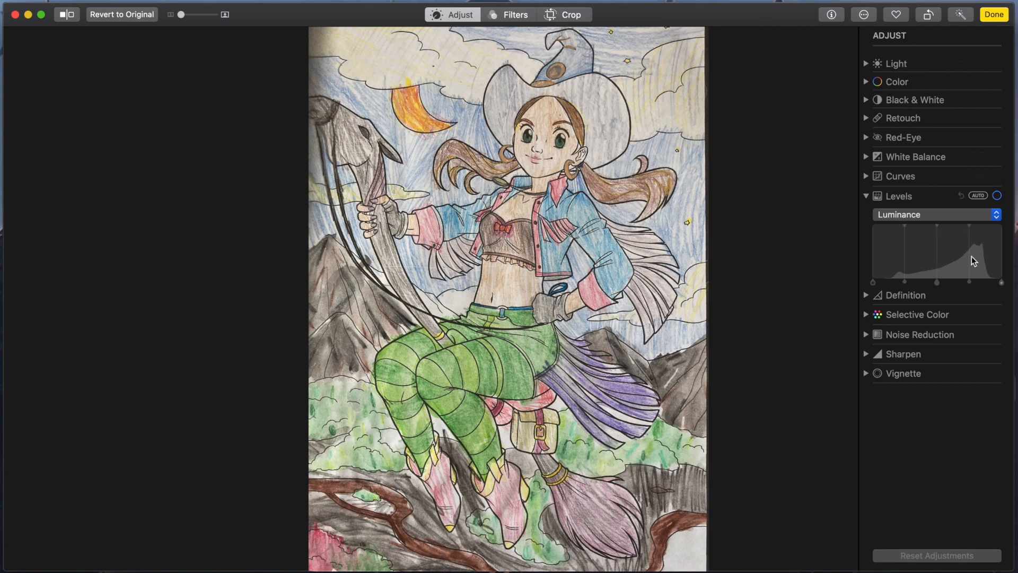
mouse_move(970, 266)
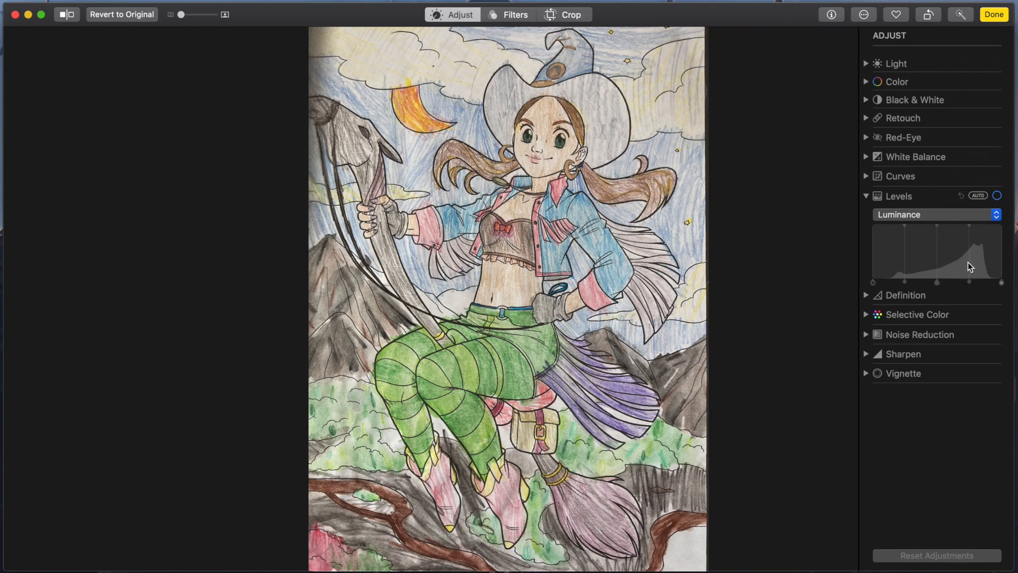
mouse_move(920, 283)
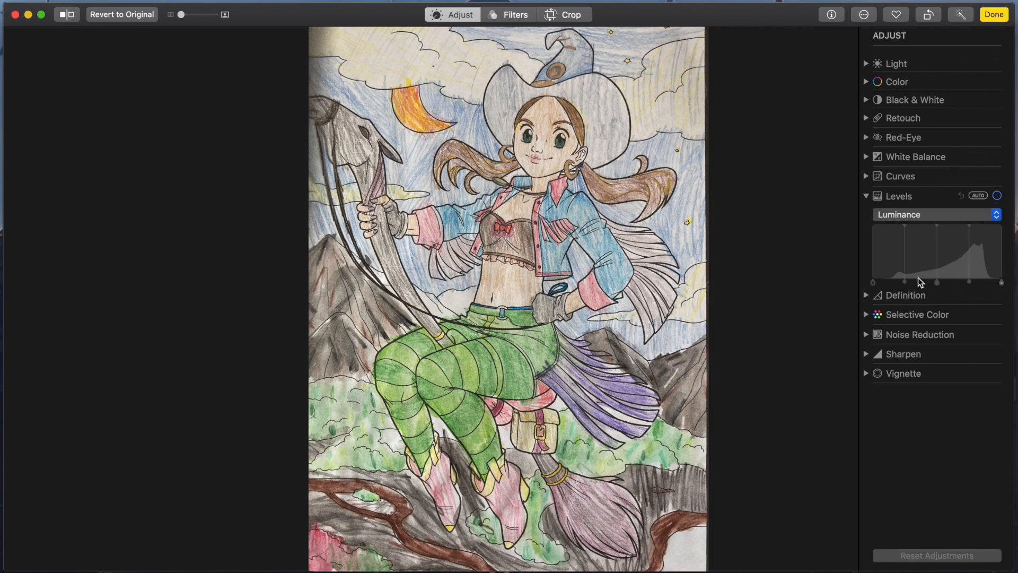
mouse_move(933, 282)
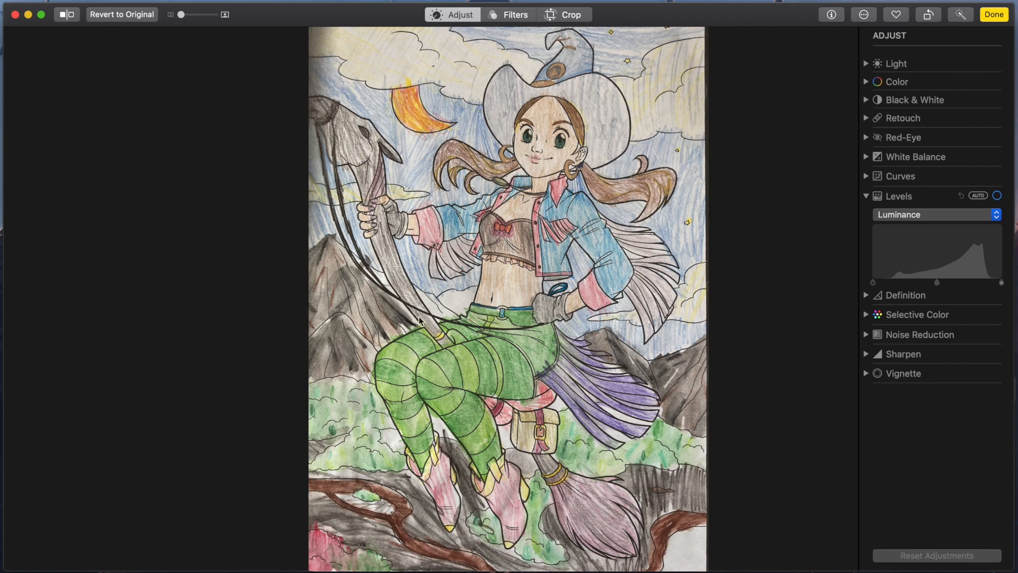
mouse_move(573, 144)
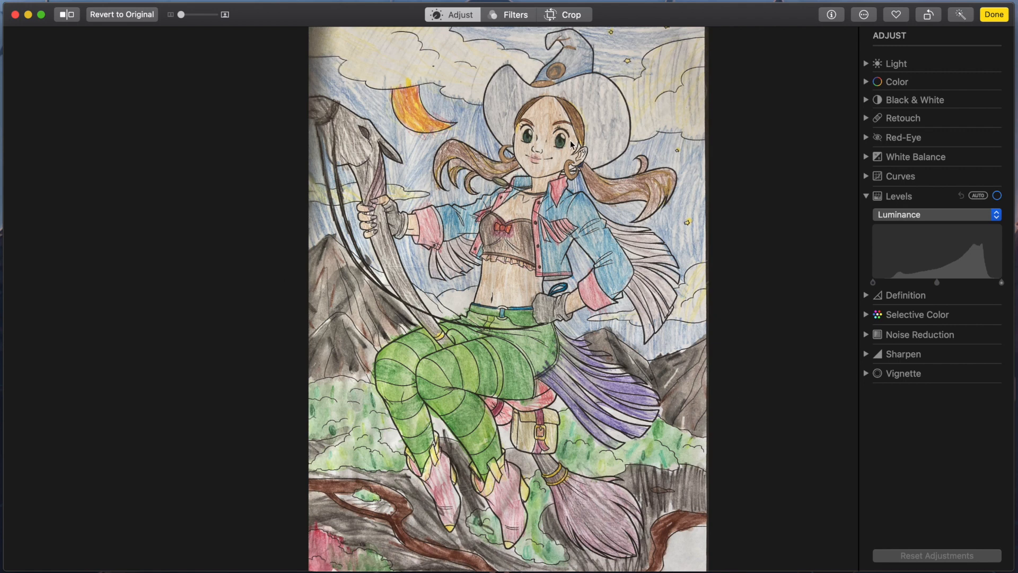
mouse_move(898, 293)
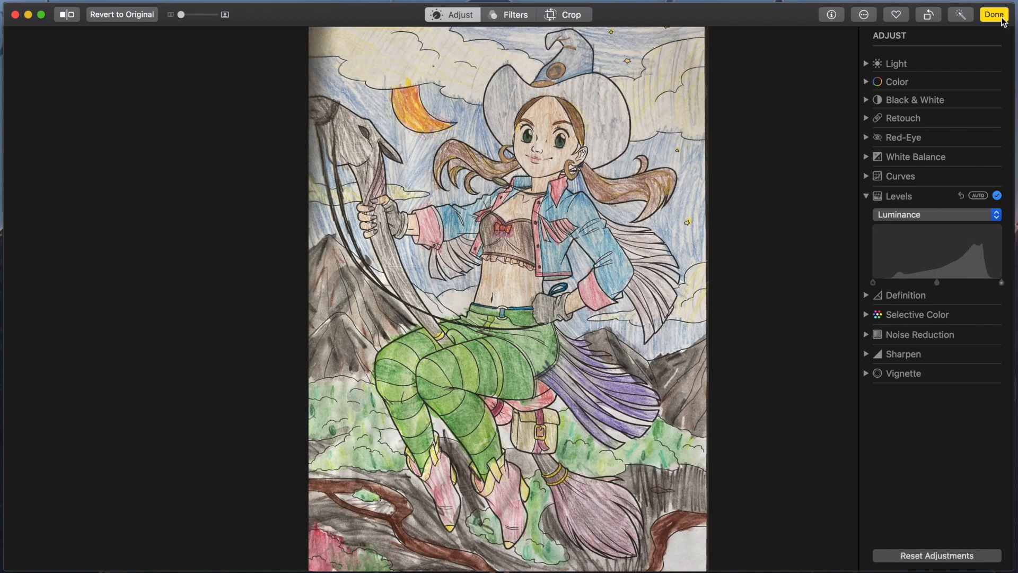
click(992, 14)
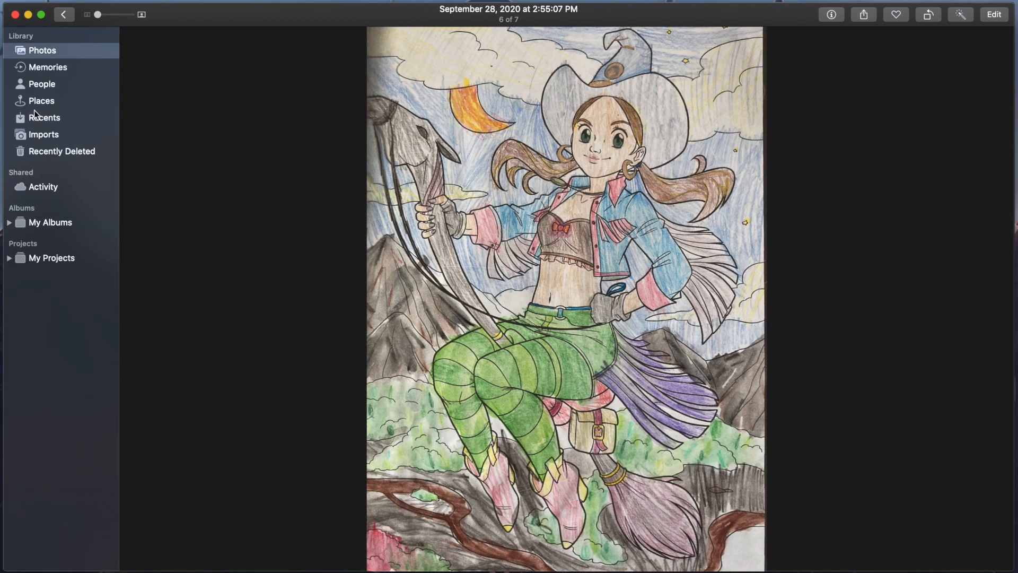
- From All Photos, bring the reading witch by the fireplace into Edit with Levels enabled
click(63, 14)
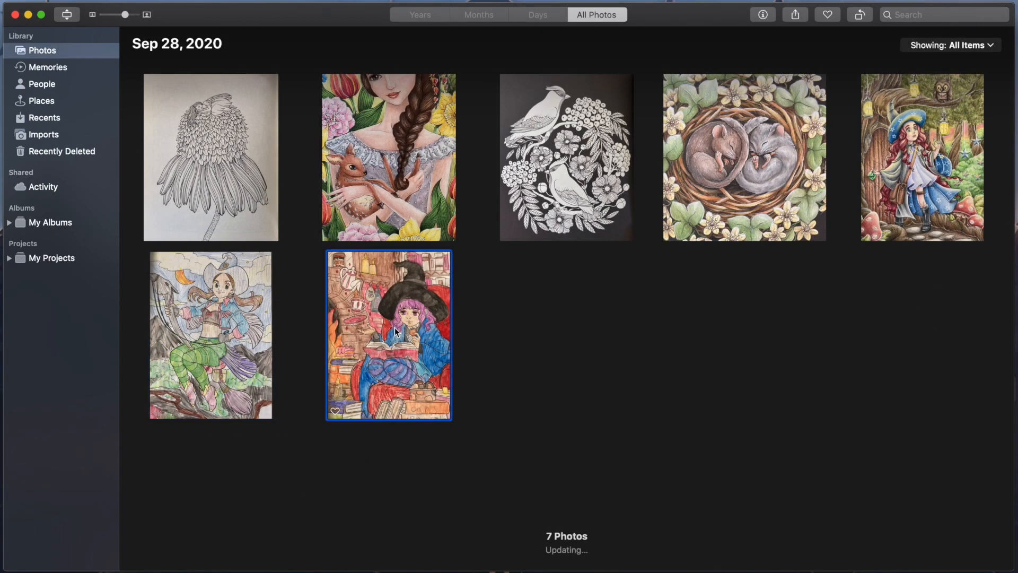
double_click(389, 334)
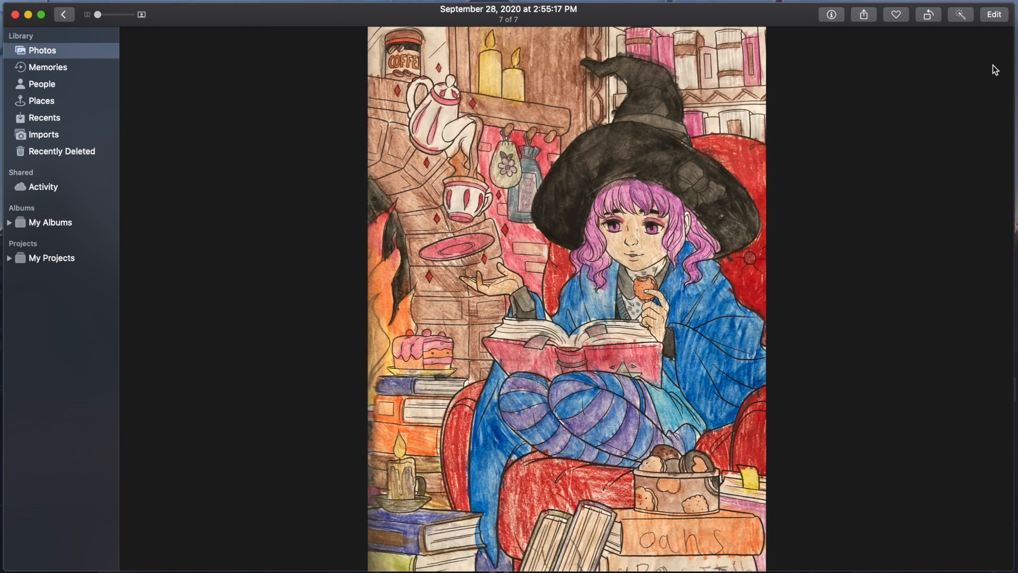
click(993, 14)
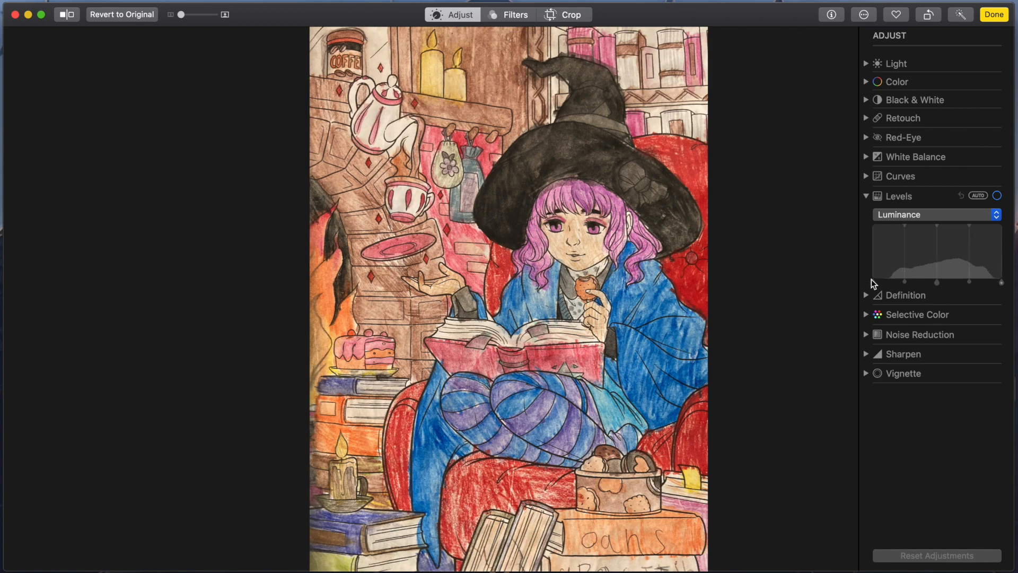
click(997, 195)
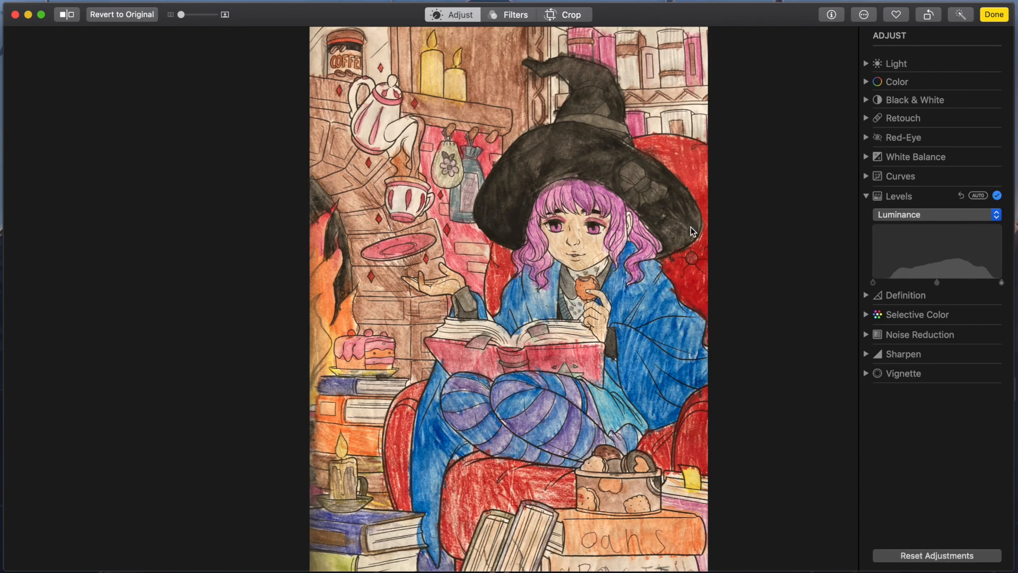
mouse_move(714, 302)
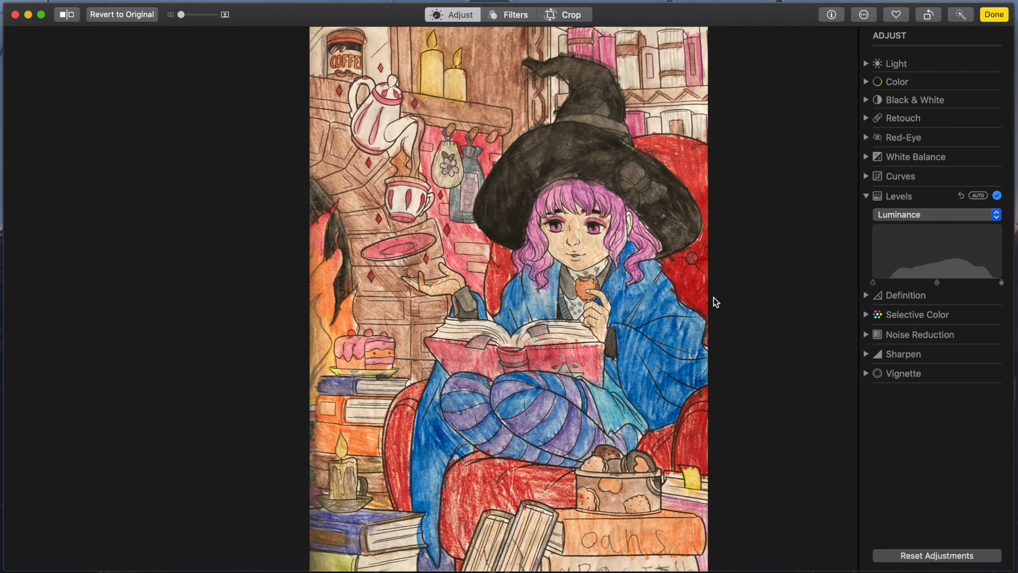
mouse_move(683, 287)
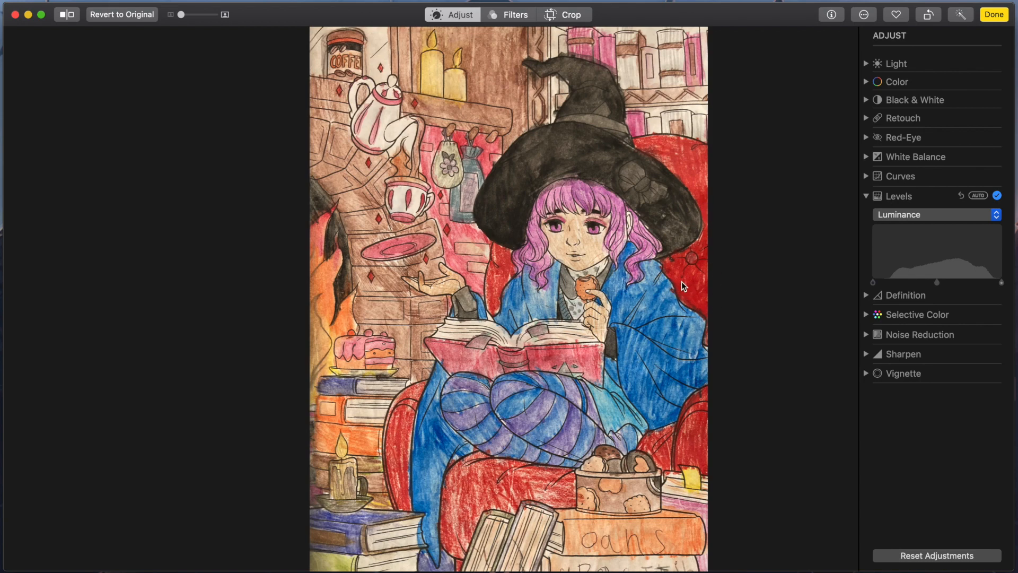
mouse_move(856, 218)
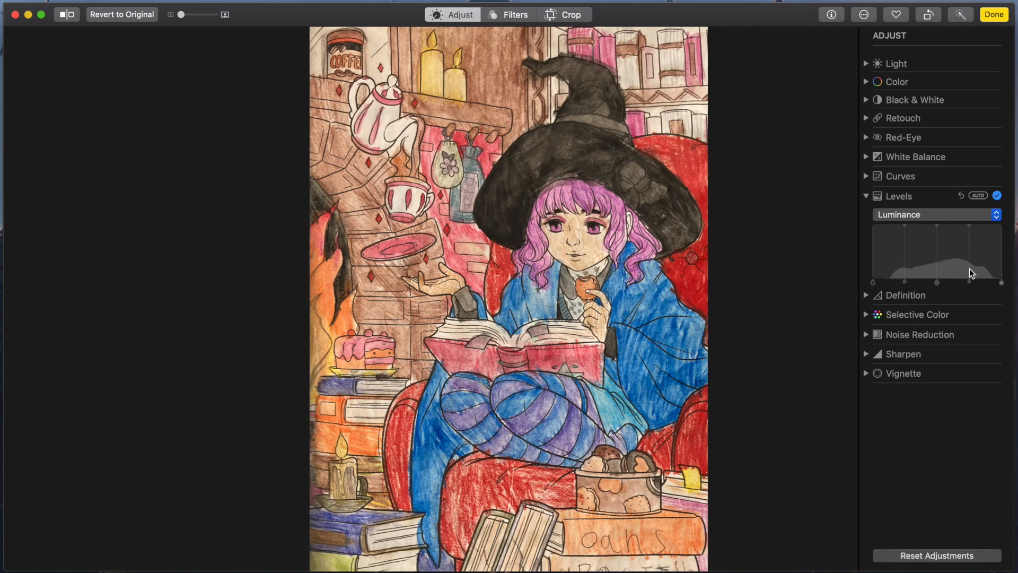
mouse_move(921, 274)
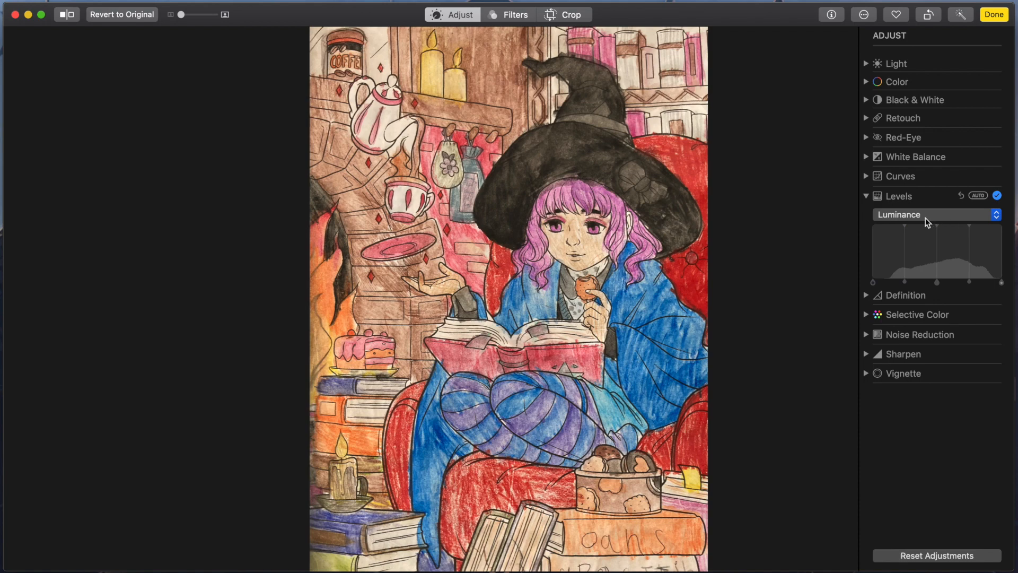
click(935, 214)
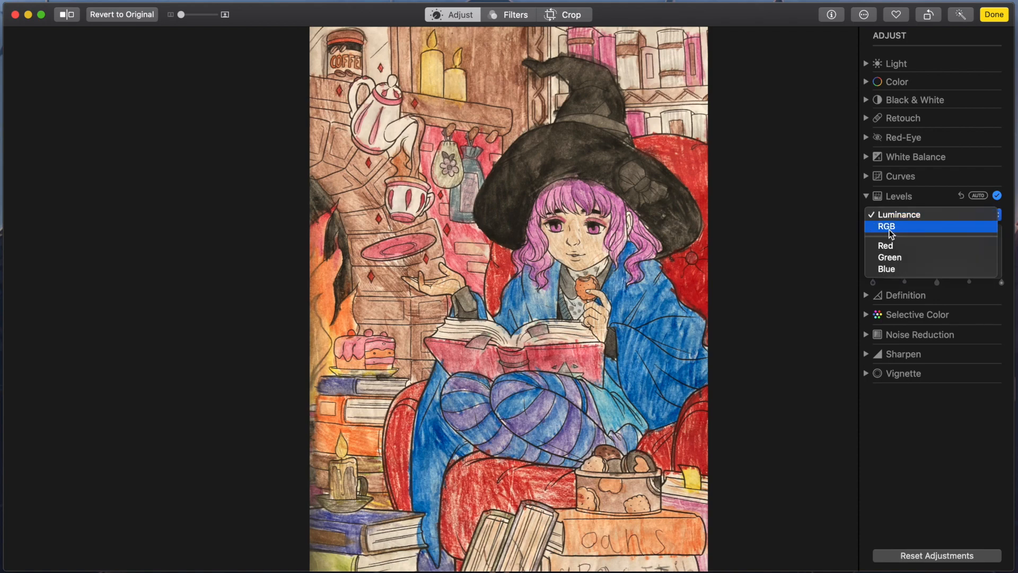
click(887, 226)
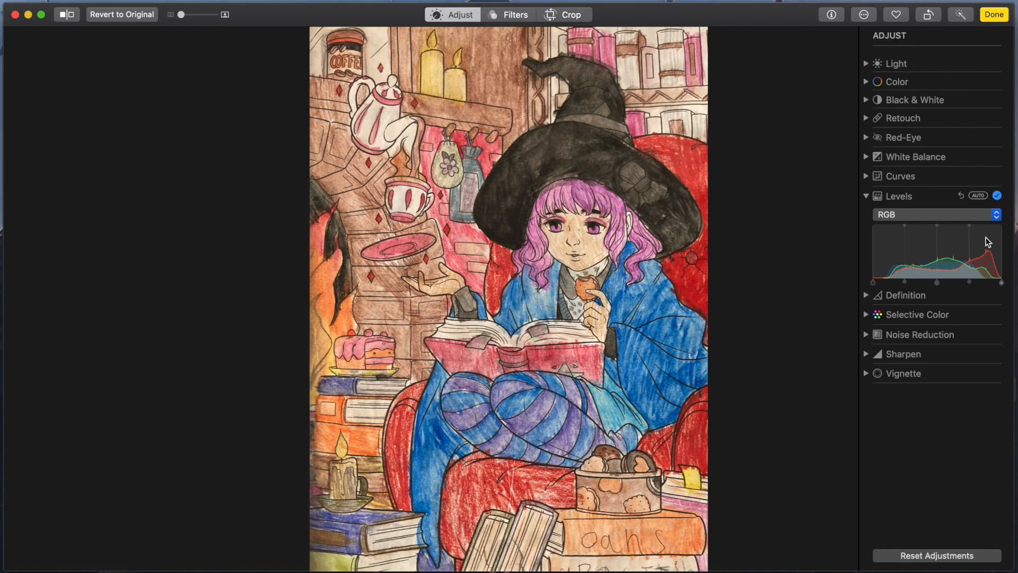
click(936, 214)
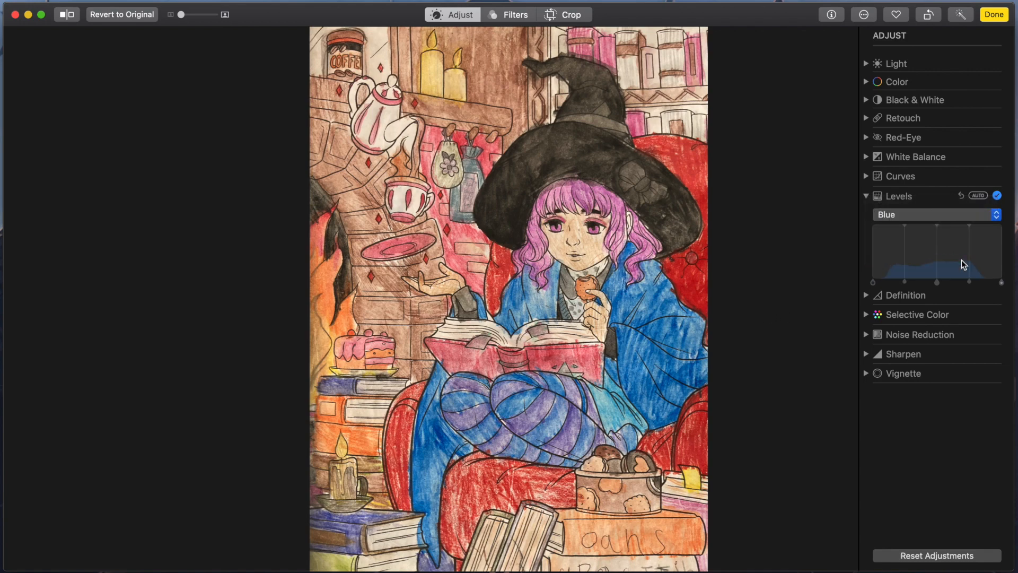
mouse_move(977, 273)
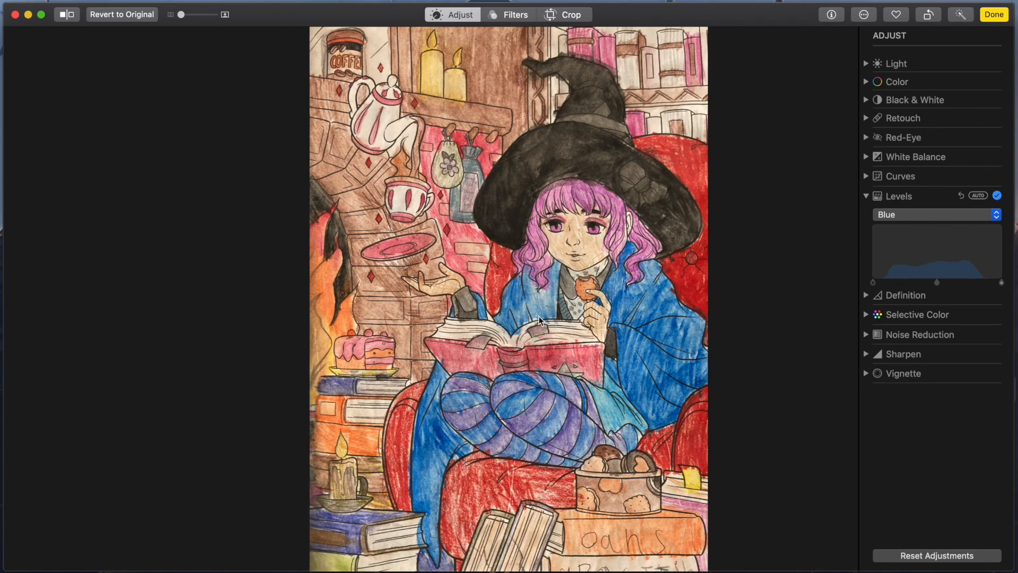
click(935, 214)
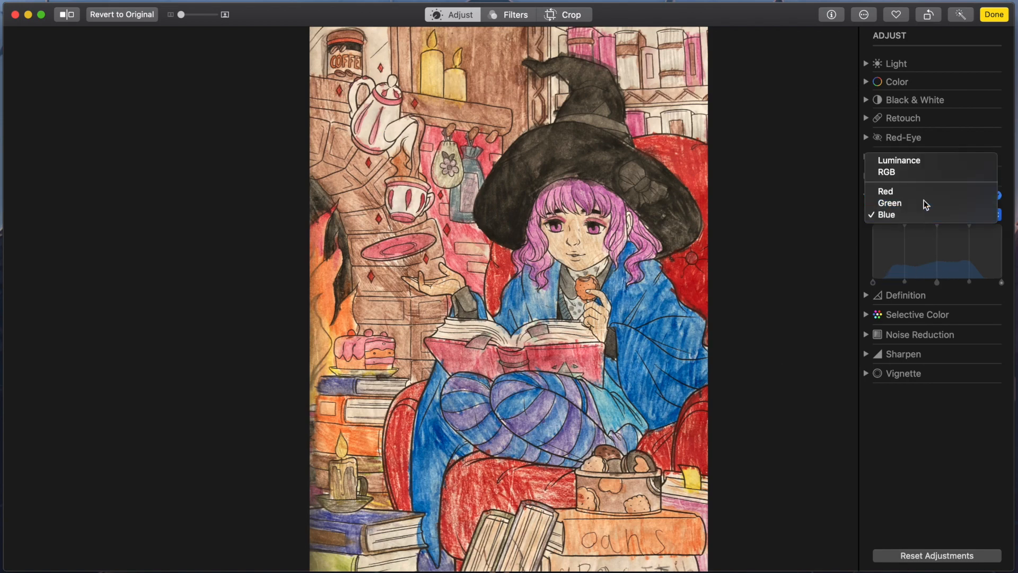
click(890, 202)
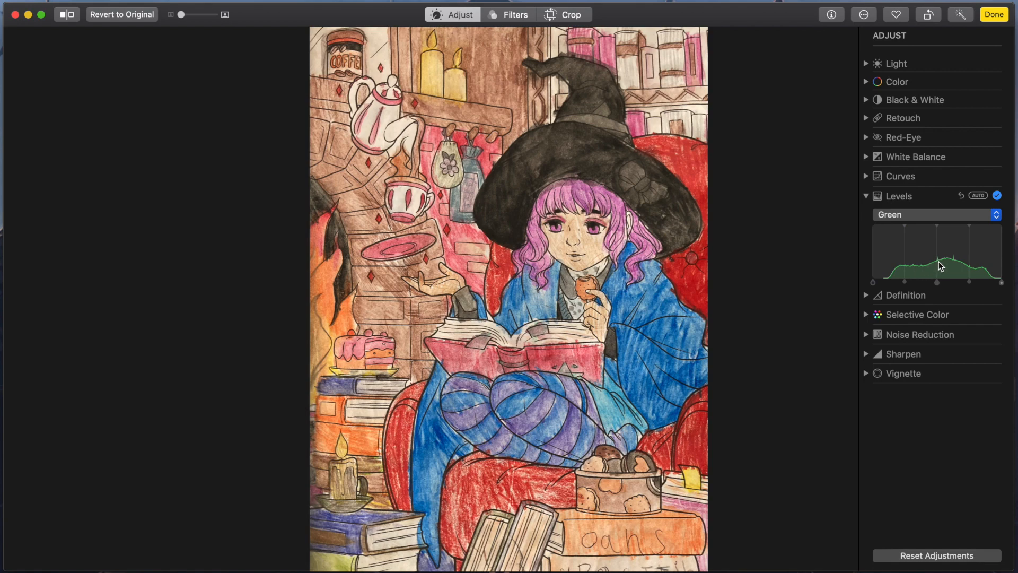
click(936, 214)
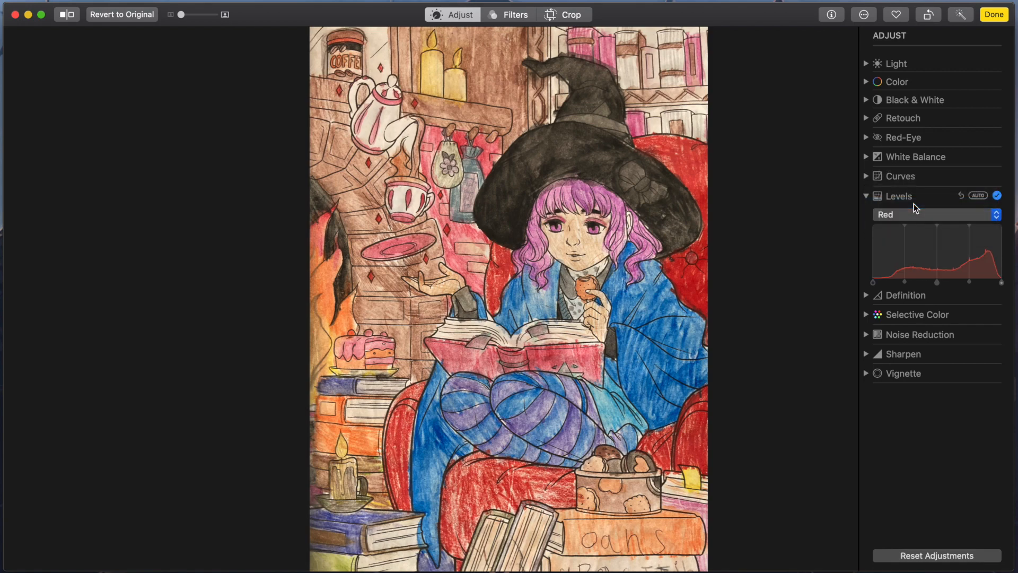
click(936, 214)
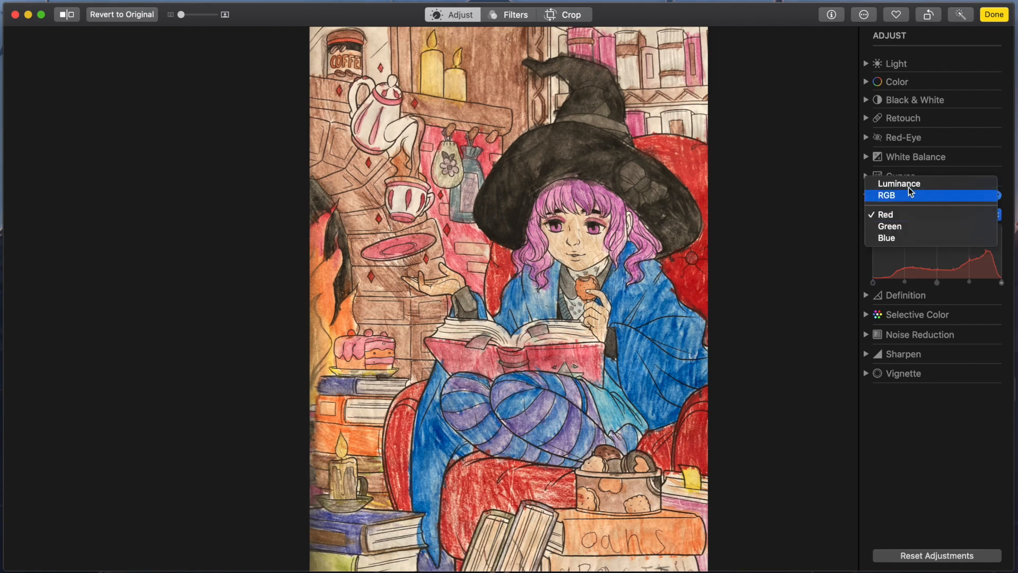
click(898, 184)
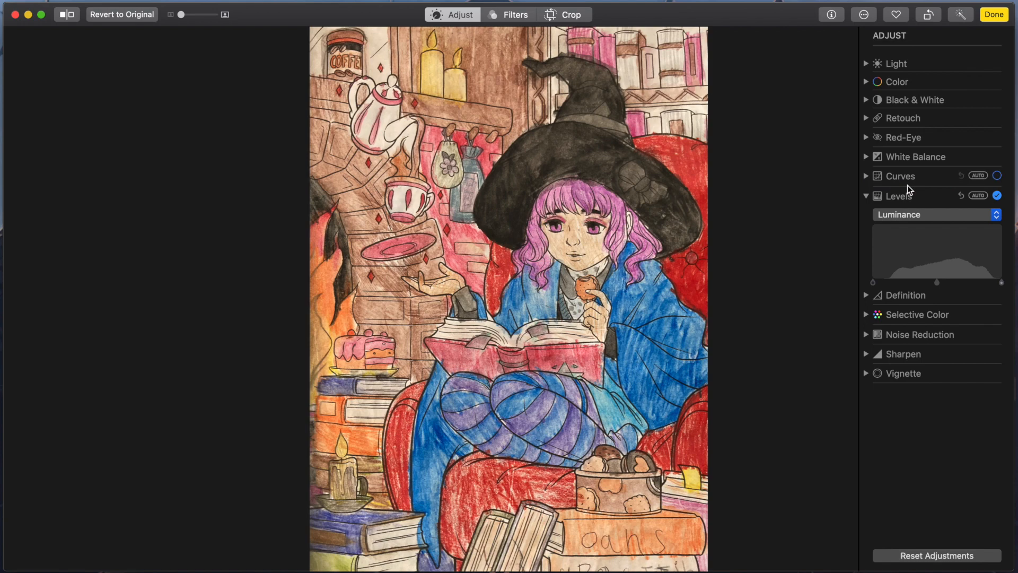
click(998, 175)
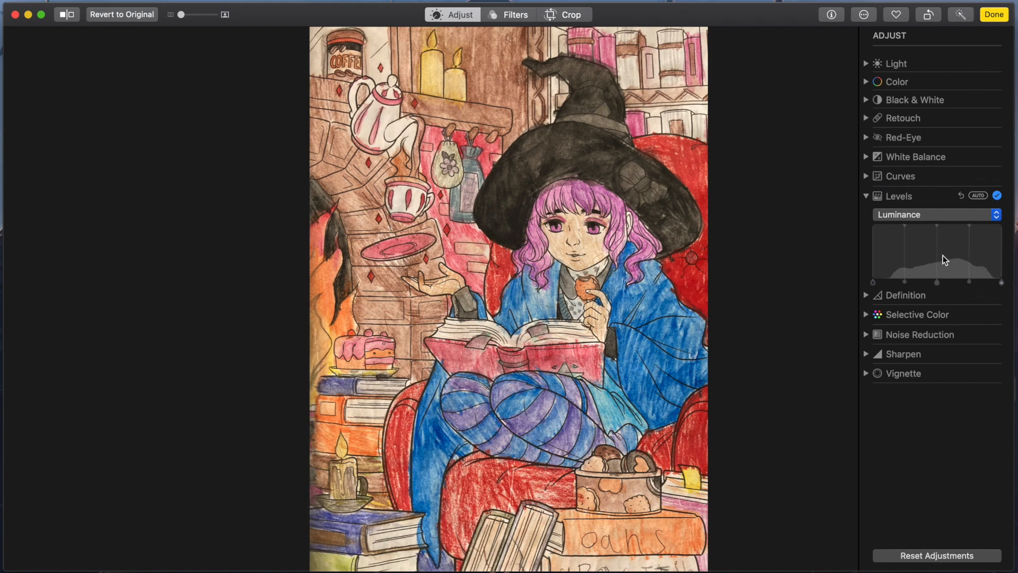
click(993, 14)
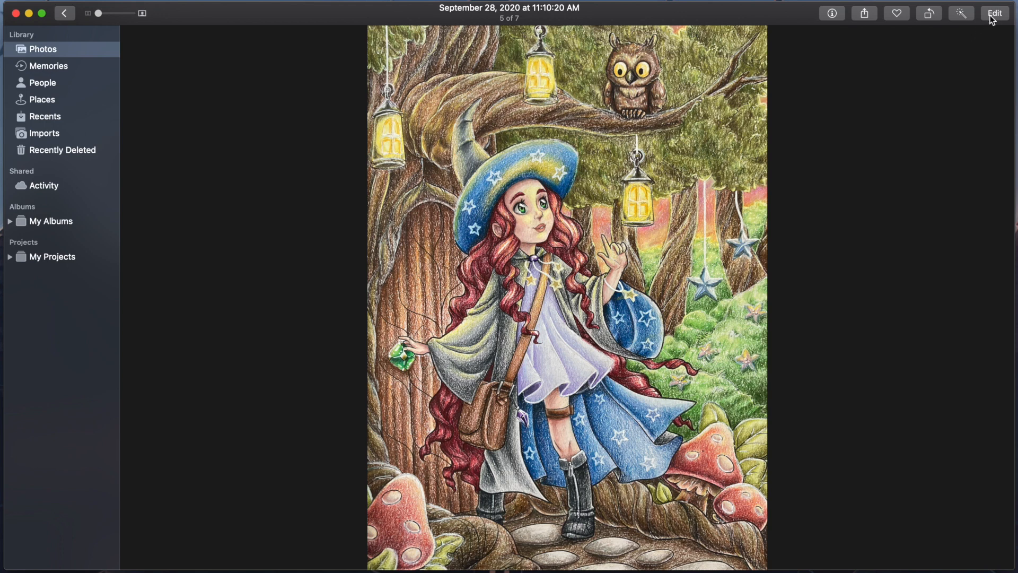
mouse_move(994, 12)
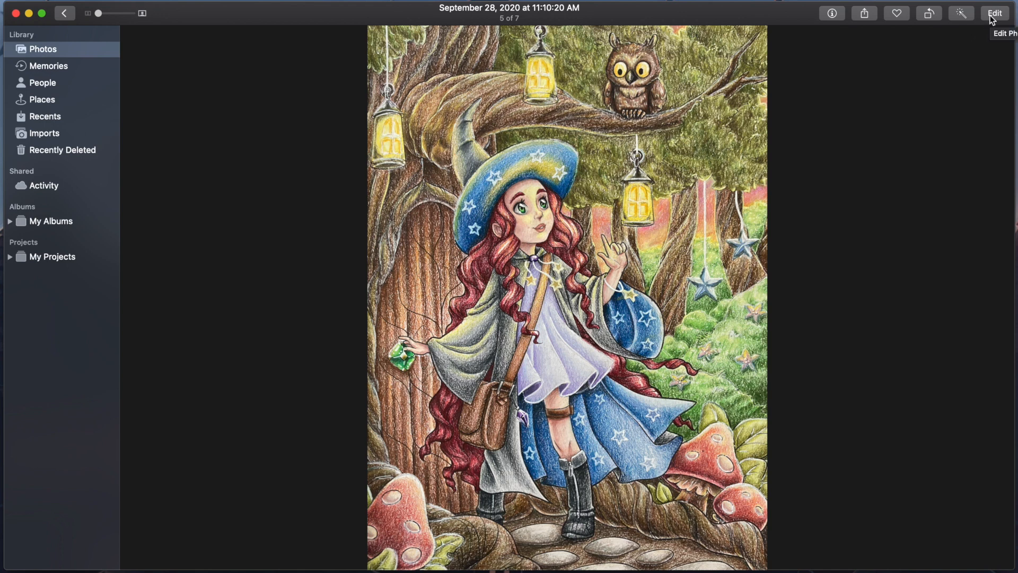
- Enter Edit on the owl witch drawing to review its Levels luminance histogram, then finish with Done
click(994, 13)
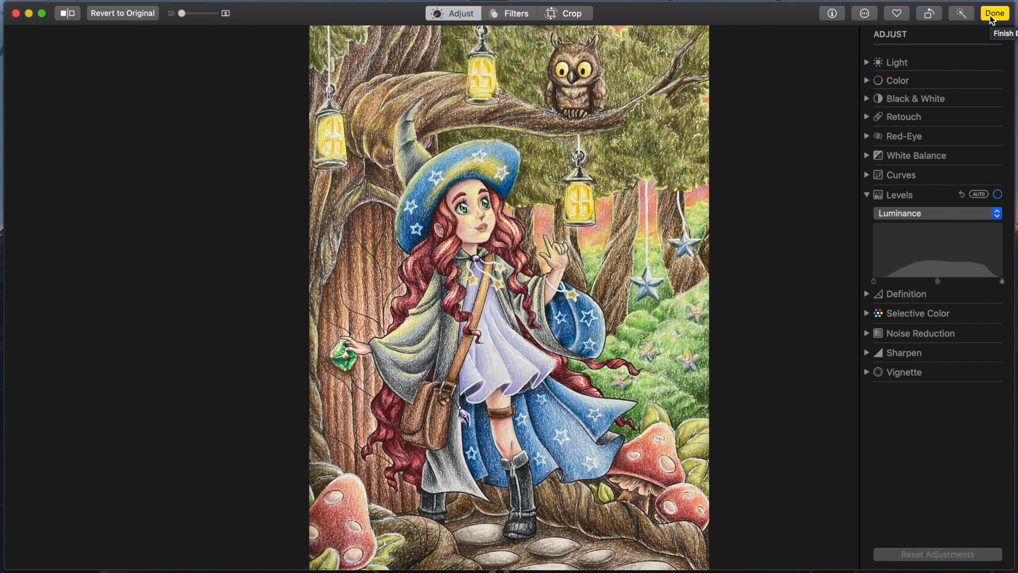
click(994, 12)
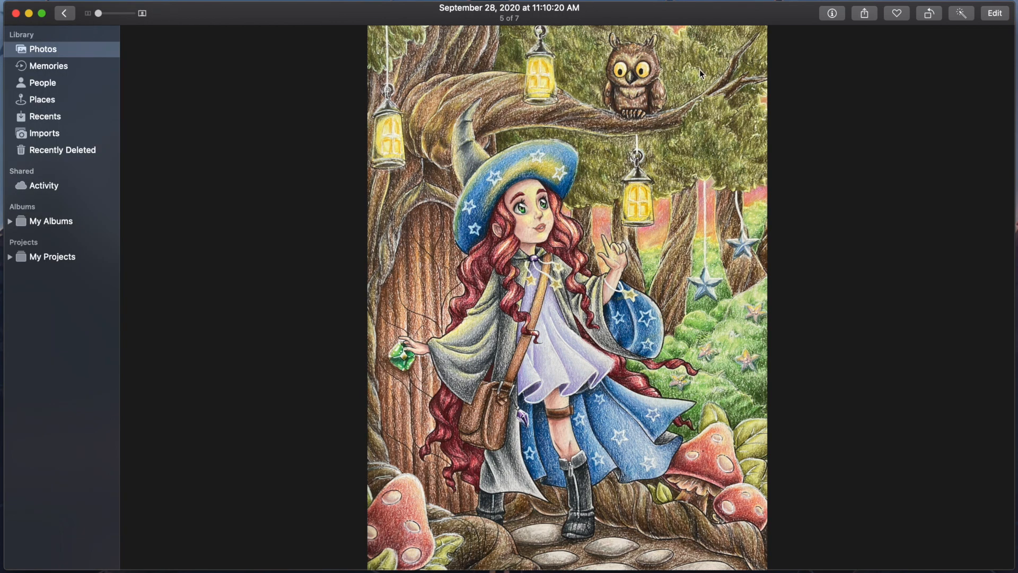